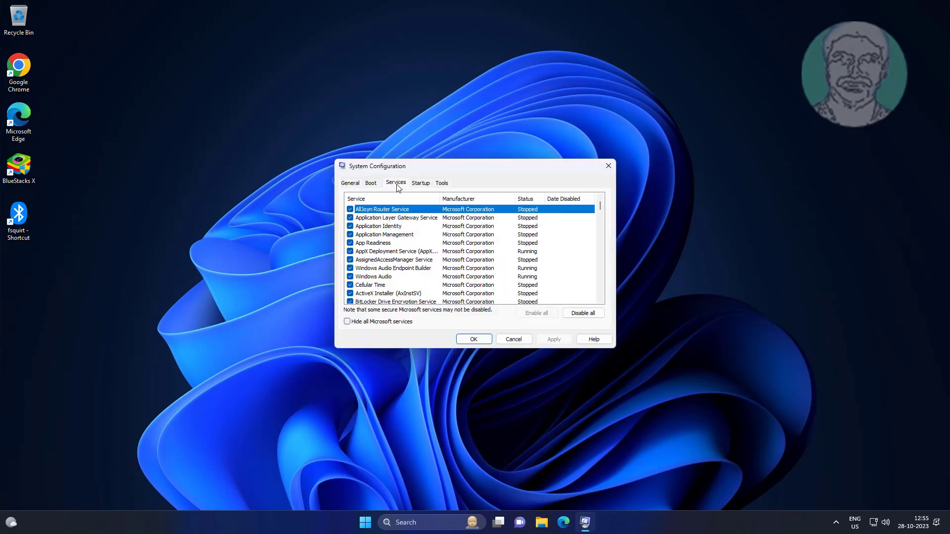
- Hide all Microsoft services, disable every remaining third-party service and apply the change
{"action": "left_click", "coordinate": [347, 322]}
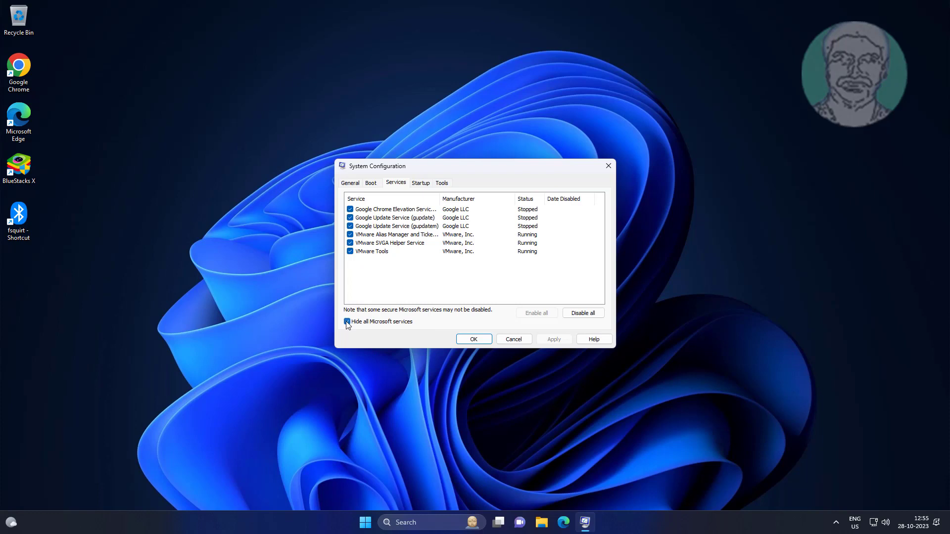
{"action": "left_click", "coordinate": [347, 322]}
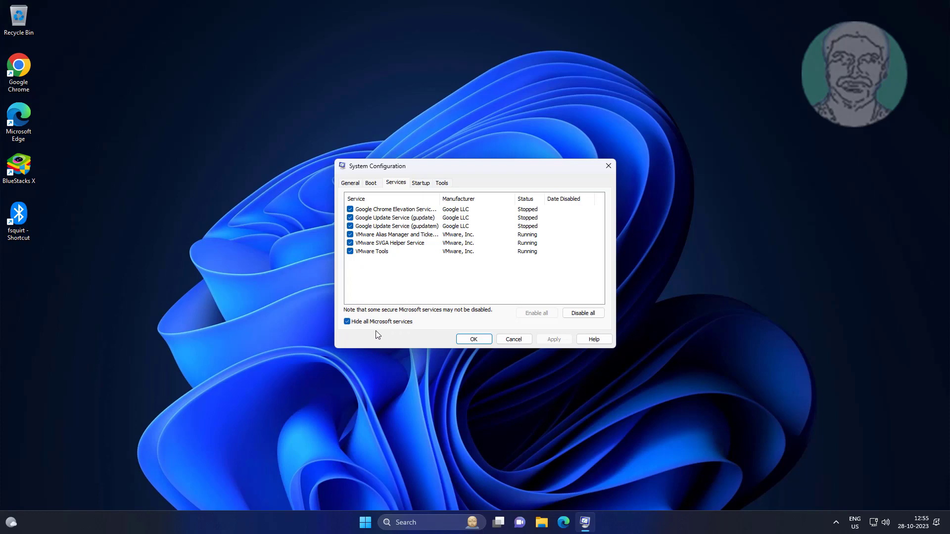
{"action": "left_click", "coordinate": [582, 313]}
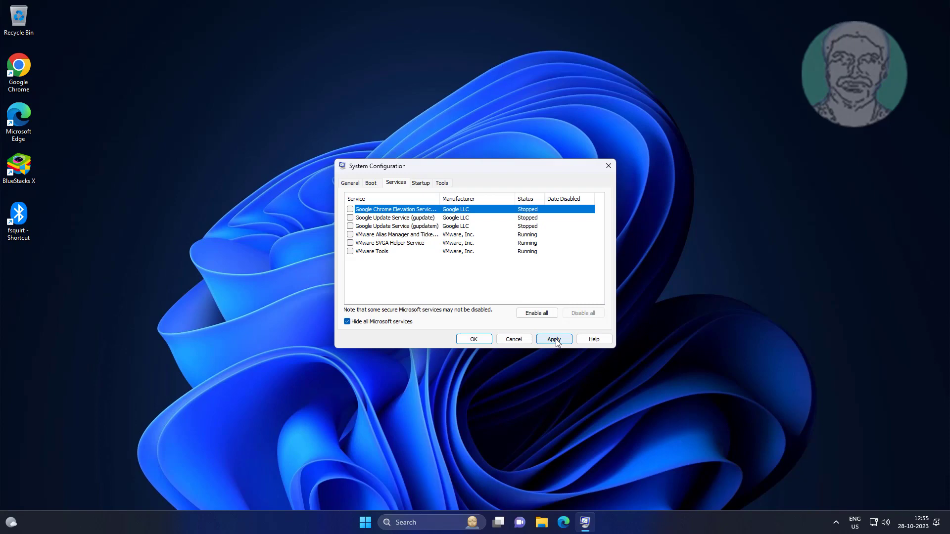
{"action": "left_click", "coordinate": [552, 339]}
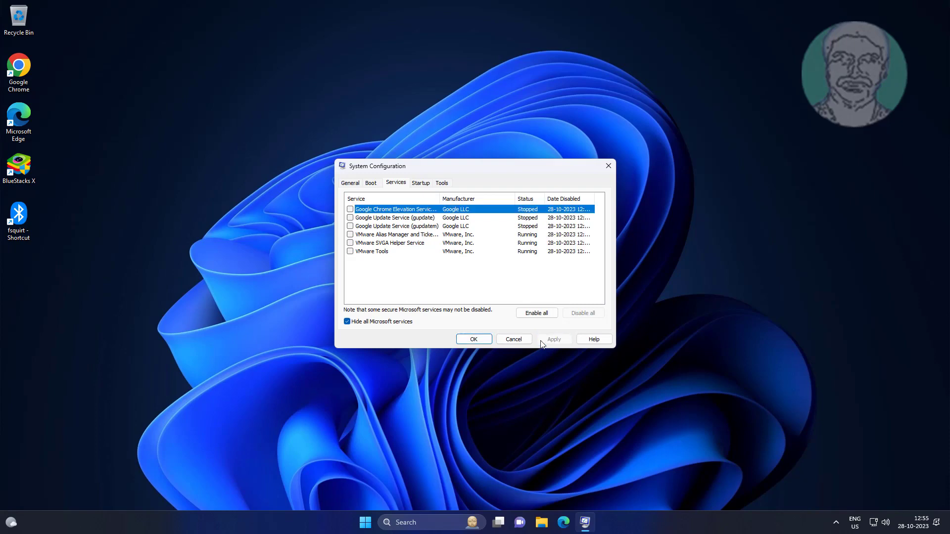
- Close System Configuration and dismiss the restart prompt without restarting
{"action": "left_click", "coordinate": [473, 339]}
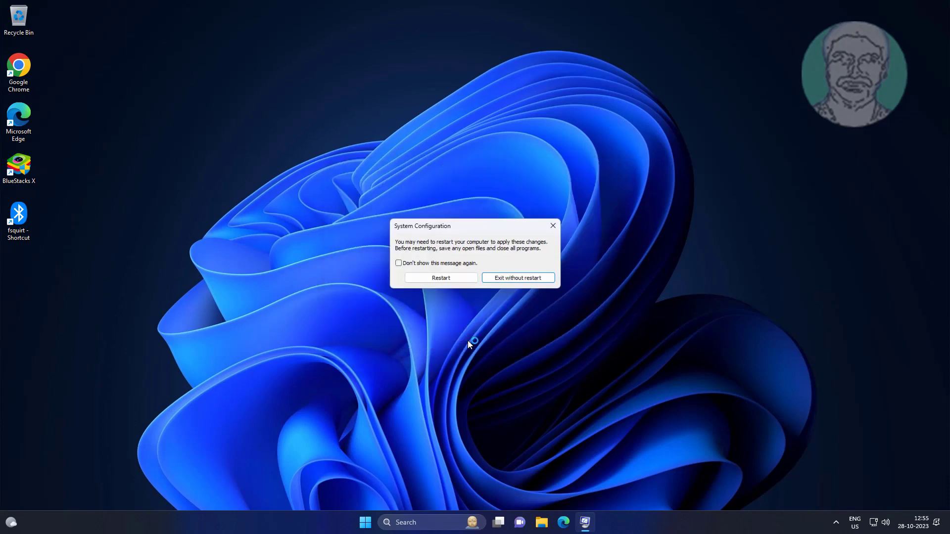
{"action": "left_click", "coordinate": [516, 277]}
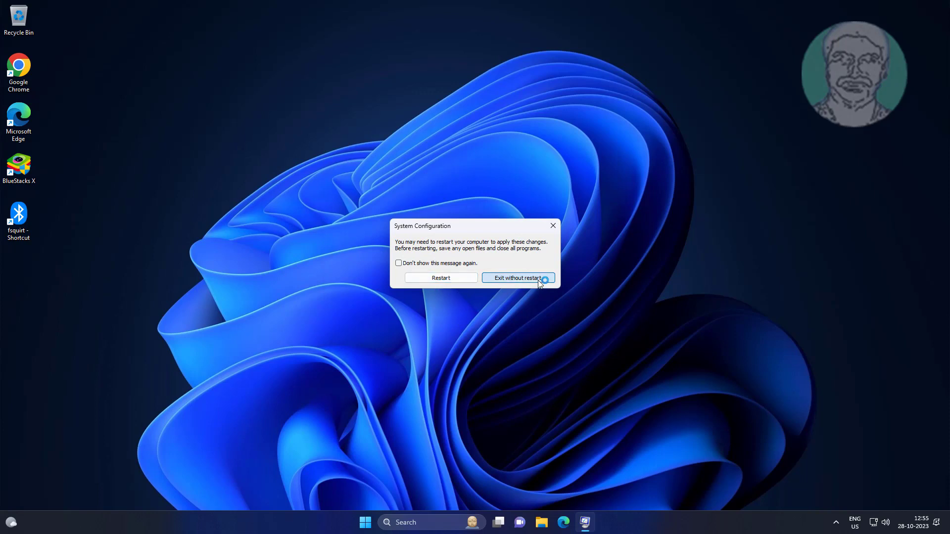
{"action": "left_click", "coordinate": [517, 278]}
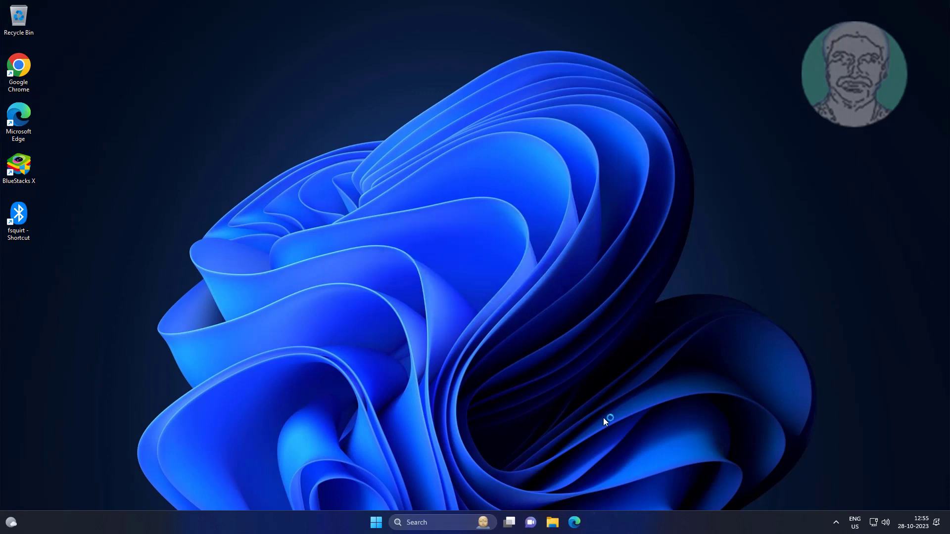
{"action": "mouse_move", "coordinate": [646, 532]}
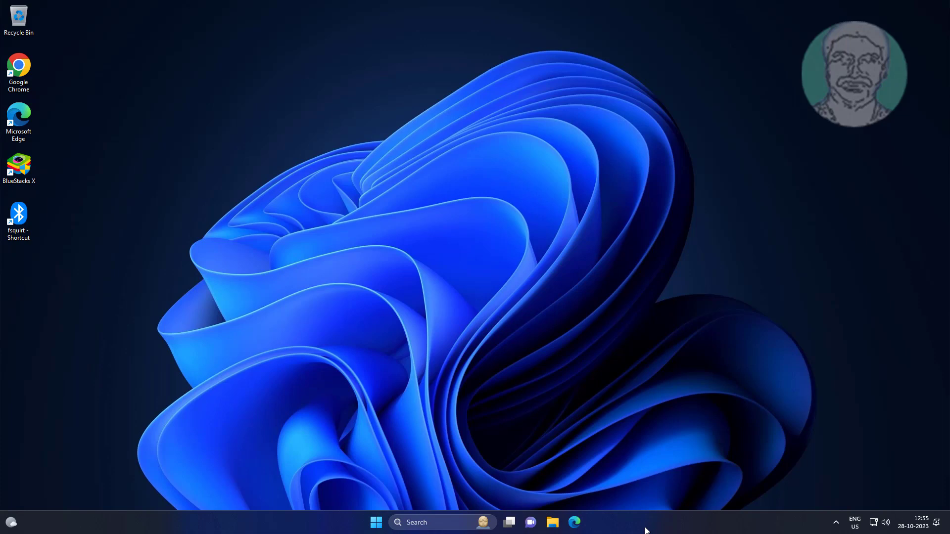
- Launch Task Manager from the taskbar and show the Startup apps list
{"action": "right_click", "coordinate": [647, 530]}
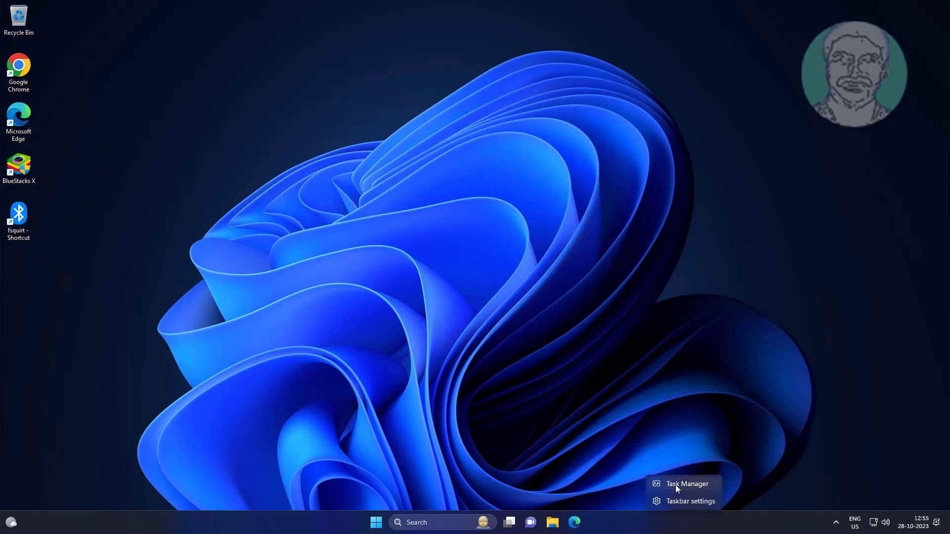
{"action": "left_click", "coordinate": [687, 484]}
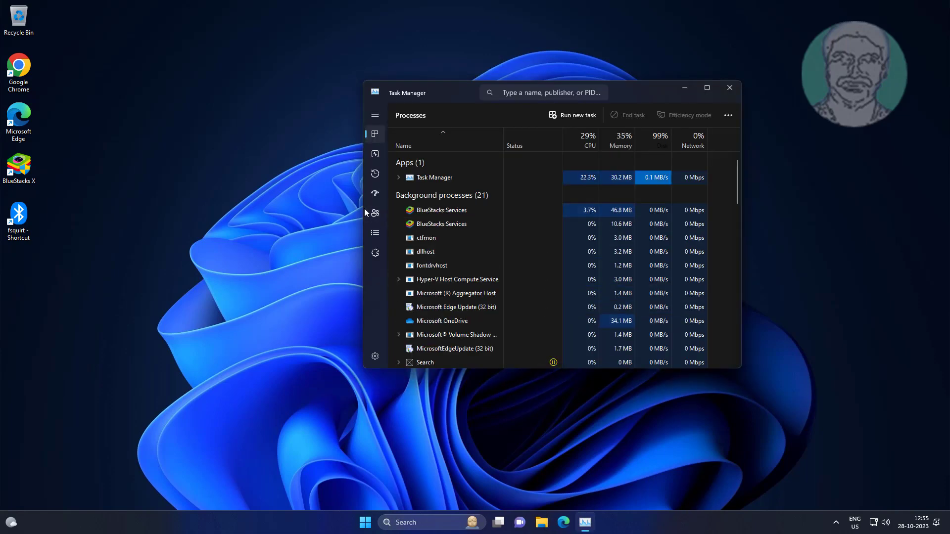
{"action": "mouse_move", "coordinate": [374, 194]}
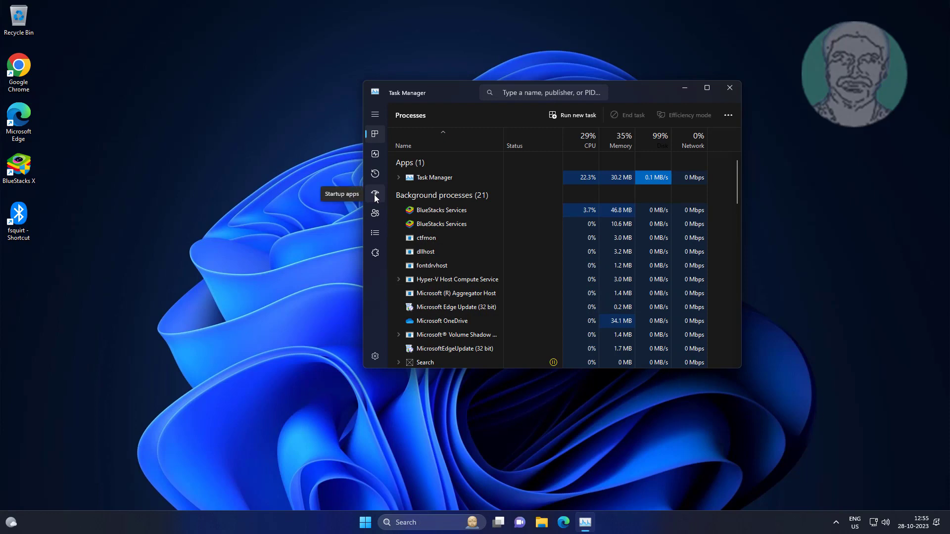
{"action": "left_click", "coordinate": [374, 194]}
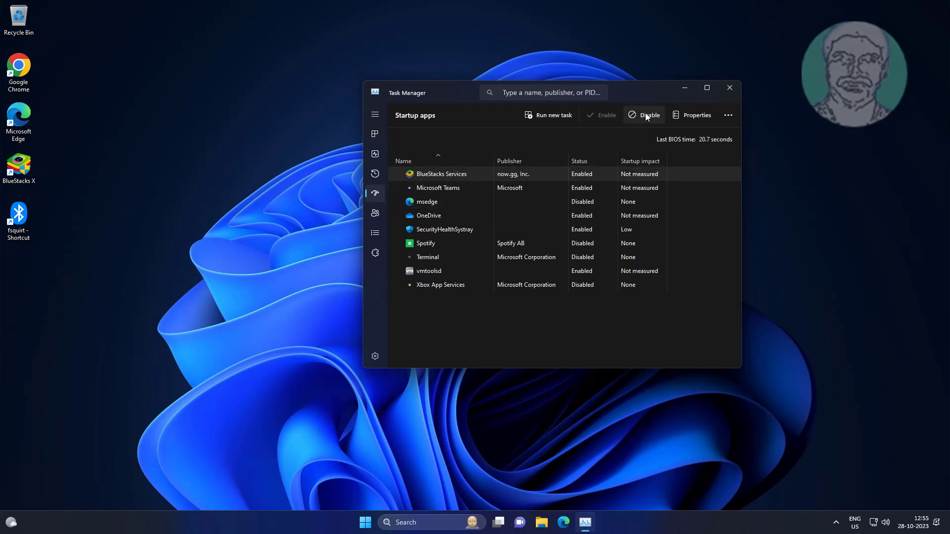
- Disable BlueStacks Services and Microsoft Teams at startup, then close Task Manager
{"action": "left_click", "coordinate": [649, 115]}
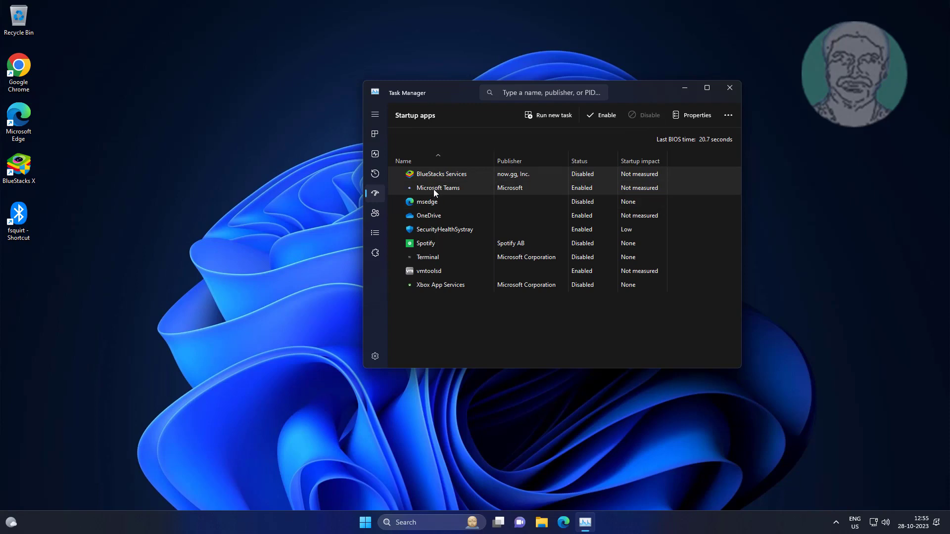
{"action": "left_click", "coordinate": [438, 187]}
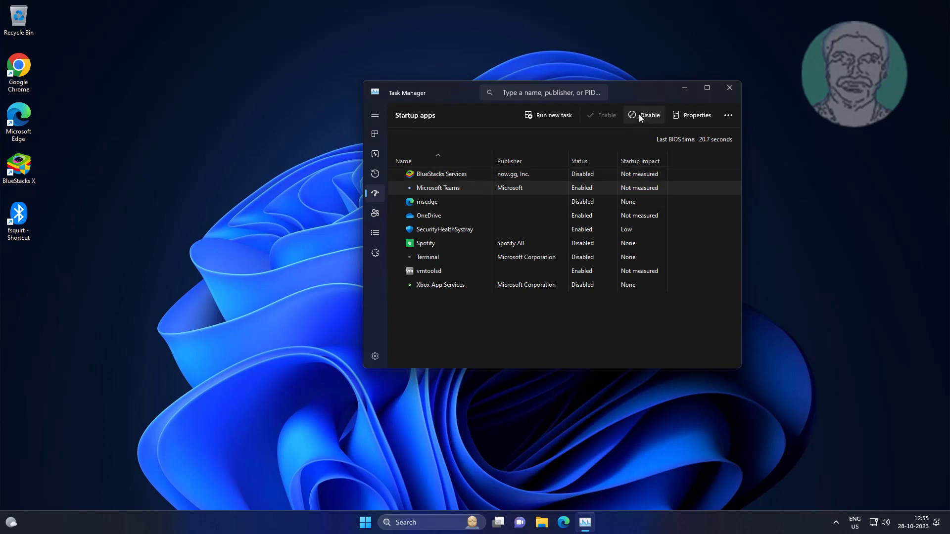
{"action": "left_click", "coordinate": [647, 114]}
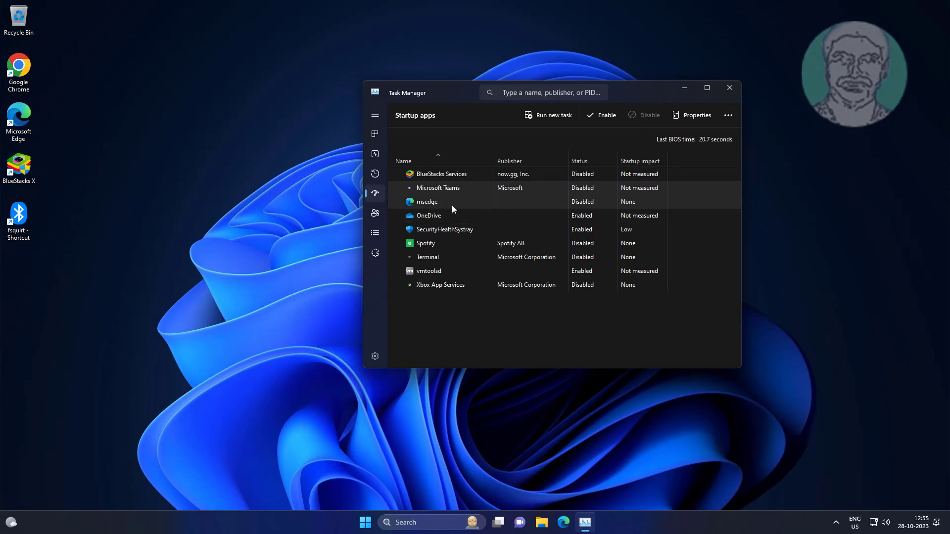
{"action": "mouse_move", "coordinate": [488, 236]}
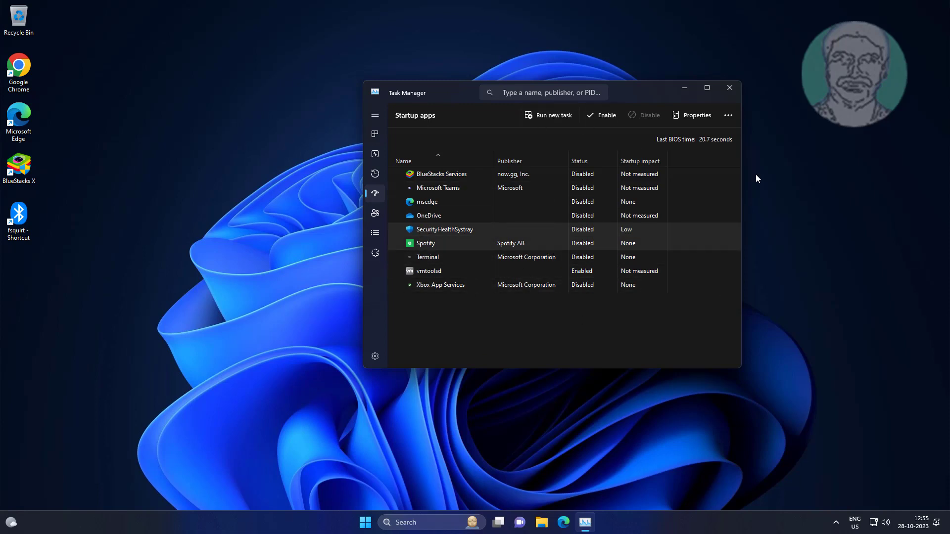
{"action": "left_click", "coordinate": [729, 88]}
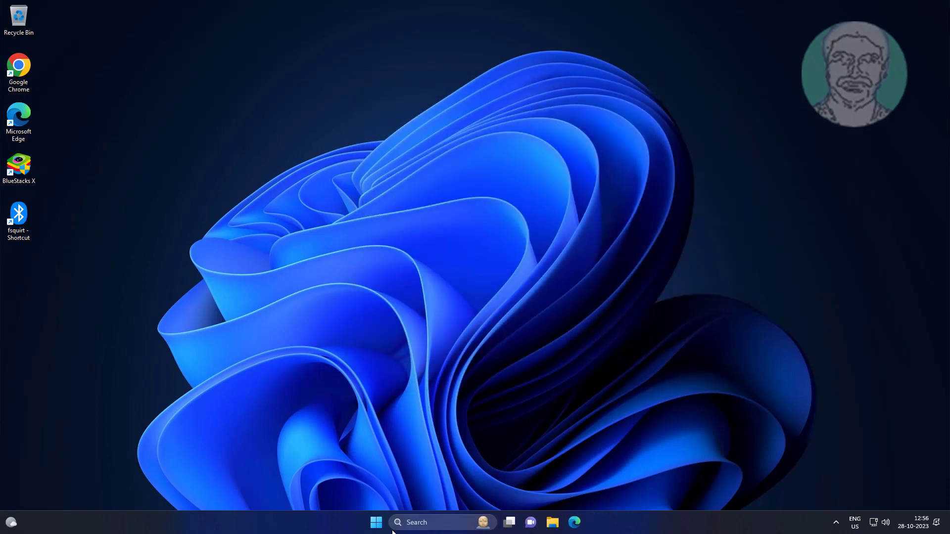
{"action": "left_click", "coordinate": [377, 523]}
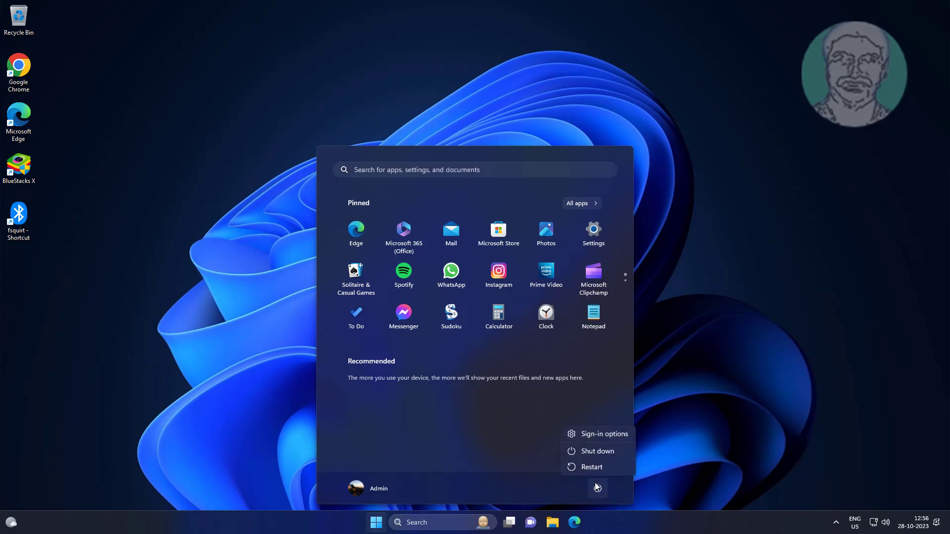
{"action": "type", "text": "tpm.msc"}
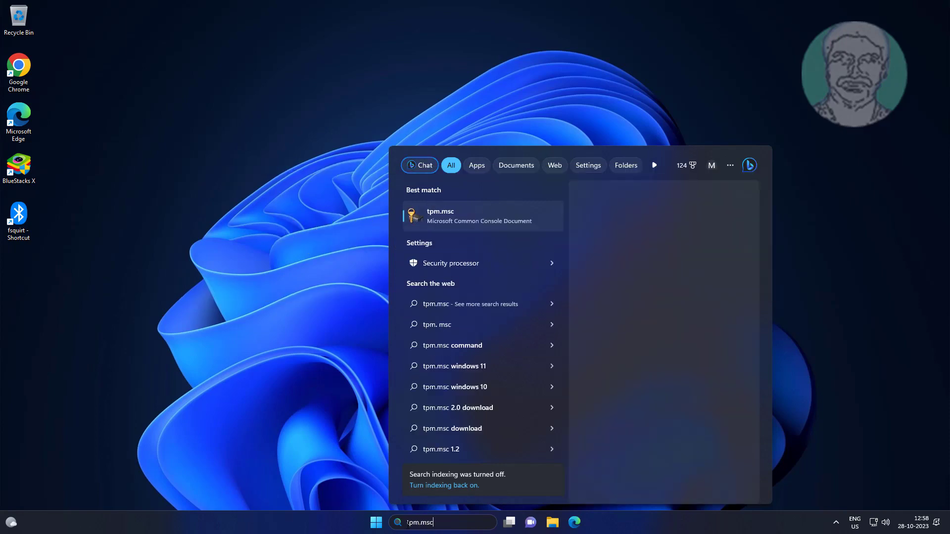
{"action": "mouse_move", "coordinate": [452, 220]}
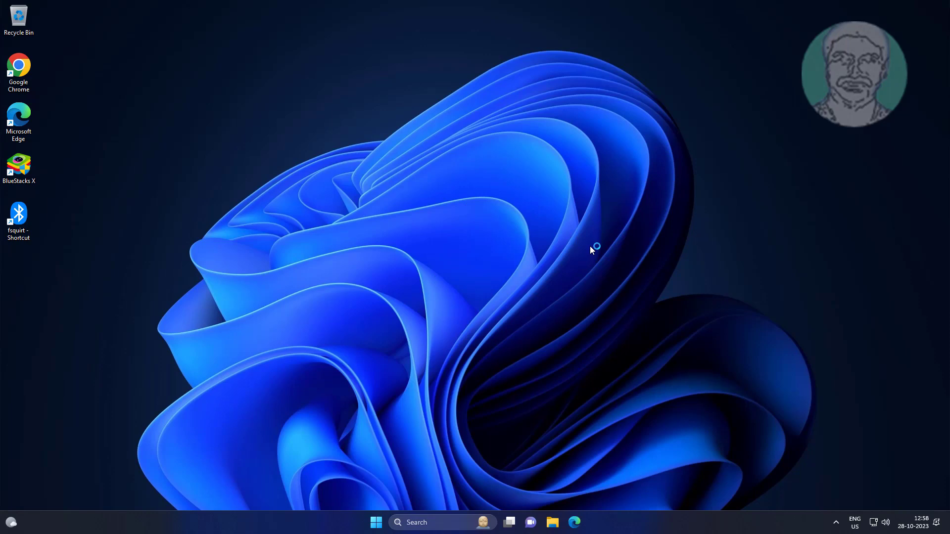
{"action": "mouse_move", "coordinate": [574, 393]}
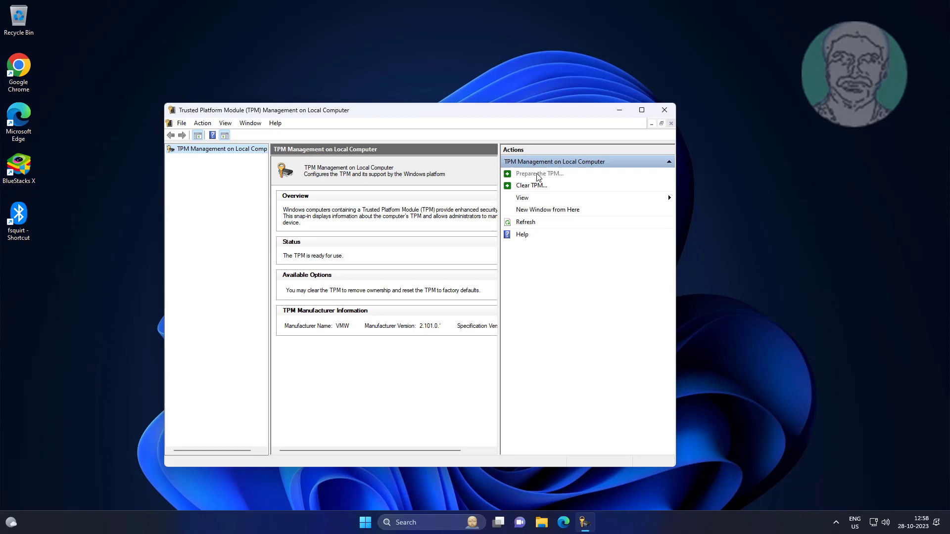
{"action": "mouse_move", "coordinate": [546, 176]}
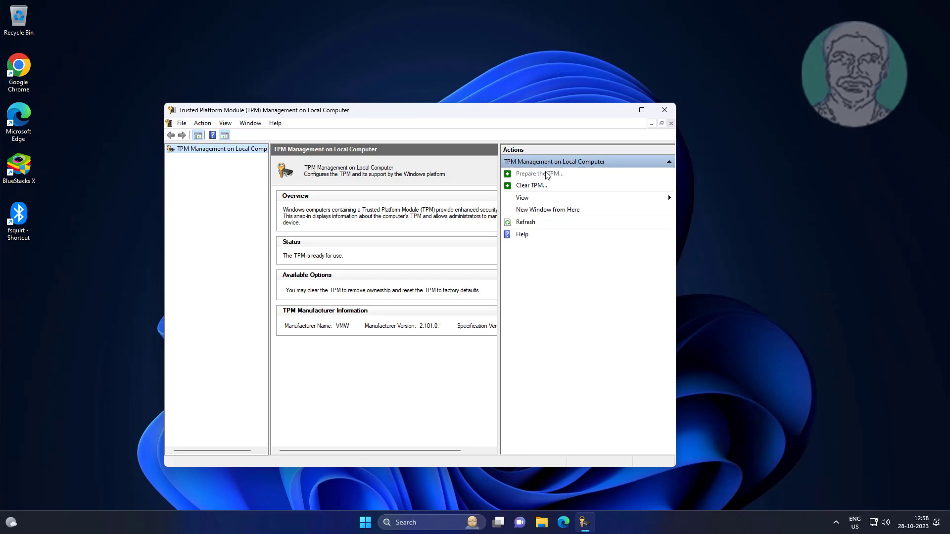
{"action": "left_click", "coordinate": [663, 110]}
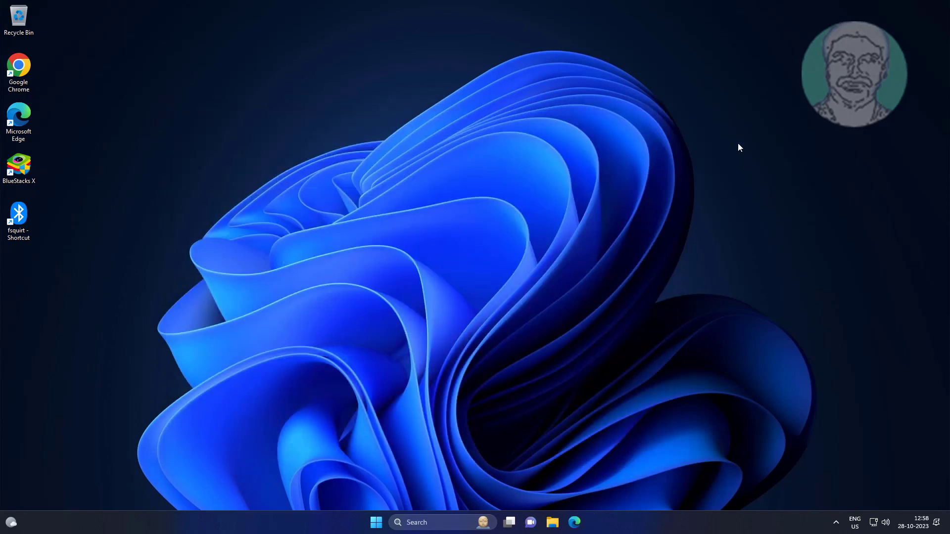
- Update the Trusted Platform Module 2.0 driver under Security devices, searching automatically
{"action": "right_click", "coordinate": [376, 523]}
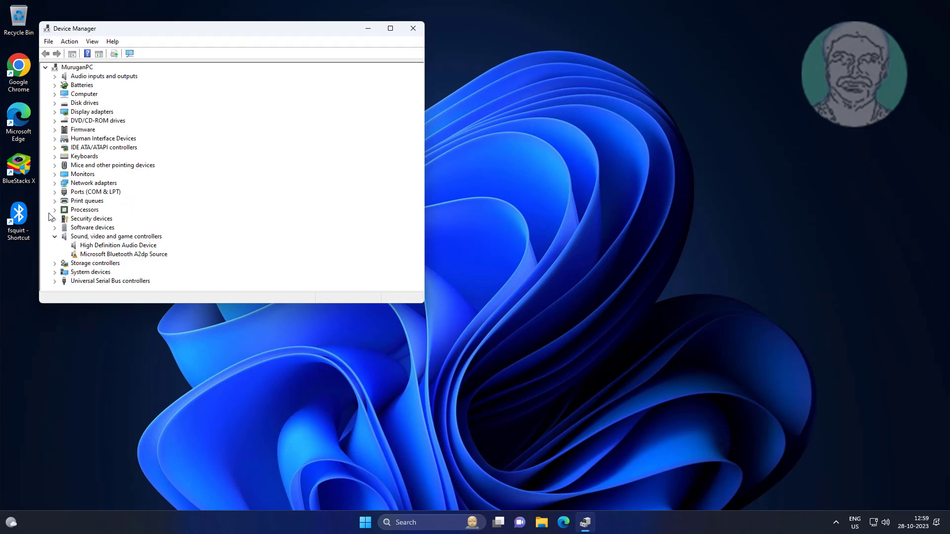
{"action": "left_click", "coordinate": [54, 218]}
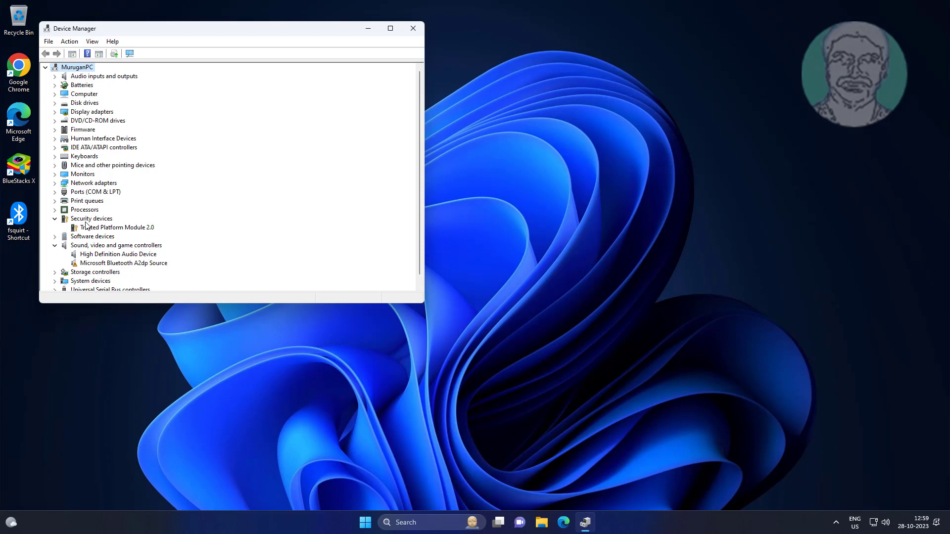
{"action": "left_click", "coordinate": [116, 228]}
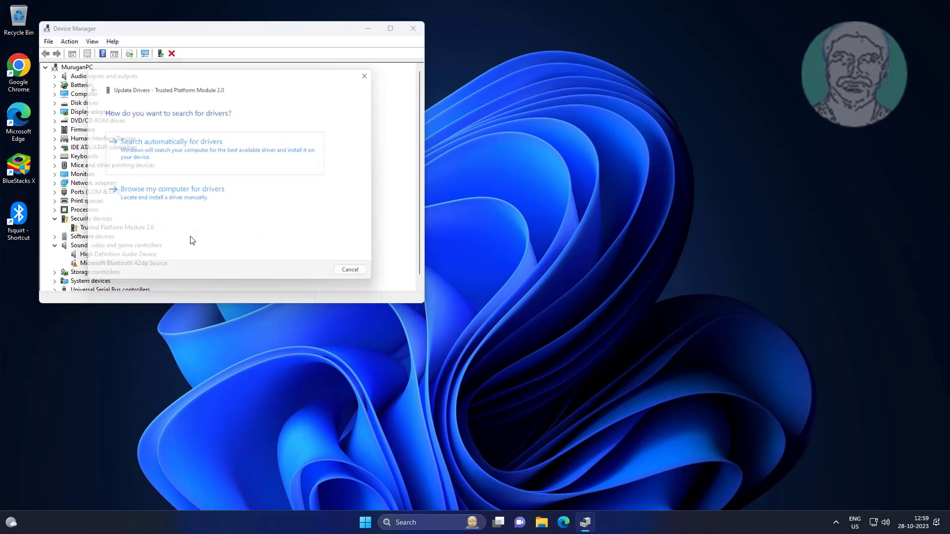
{"action": "left_click", "coordinate": [171, 142]}
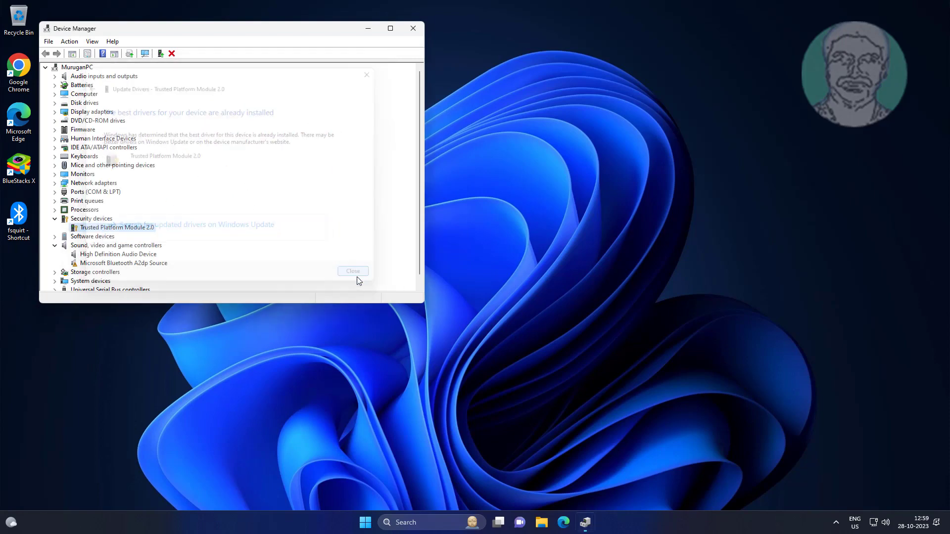
- Close the driver-already-installed result and dismiss the start menu
{"action": "left_click", "coordinate": [352, 271]}
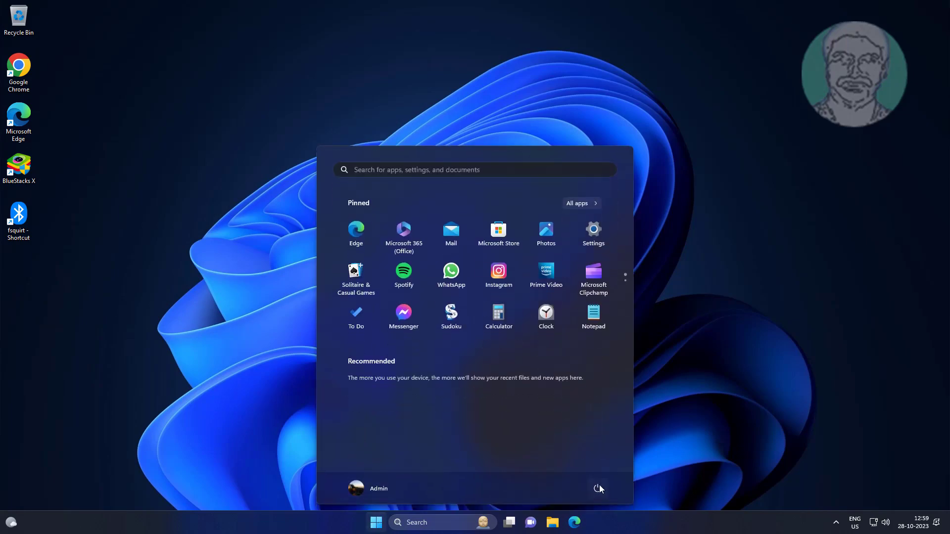
{"action": "mouse_move", "coordinate": [665, 468]}
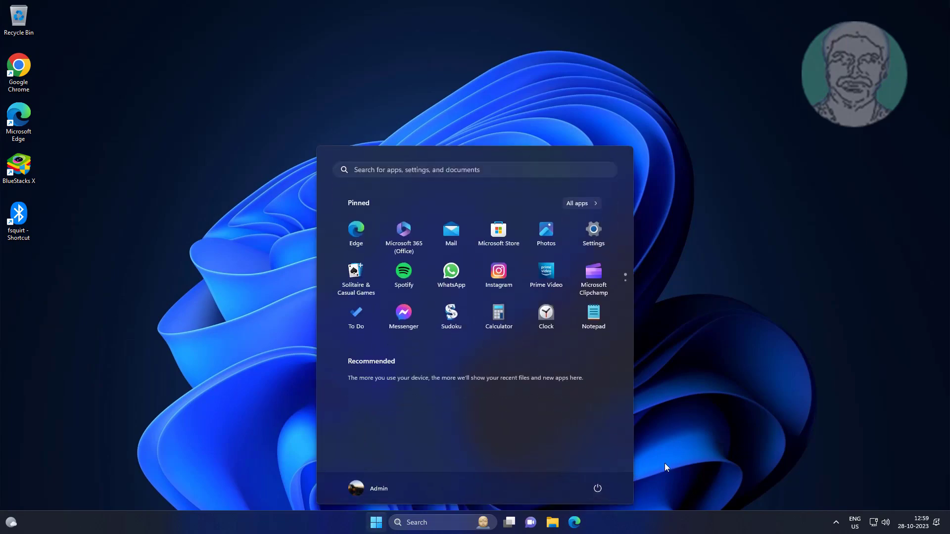
{"action": "left_click", "coordinate": [376, 522]}
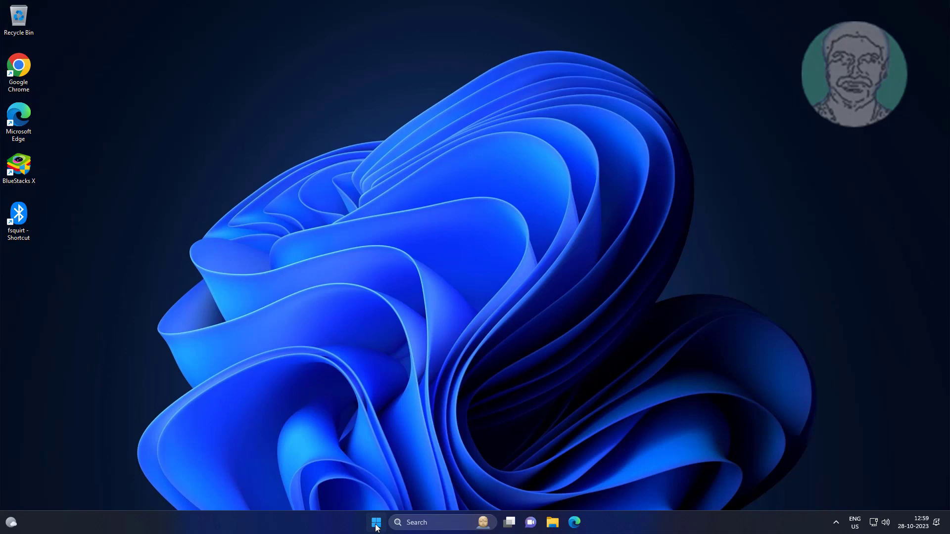
- Uninstall the Trusted Platform Module 2.0 device via Device Manager and confirm its removal
{"action": "right_click", "coordinate": [375, 523]}
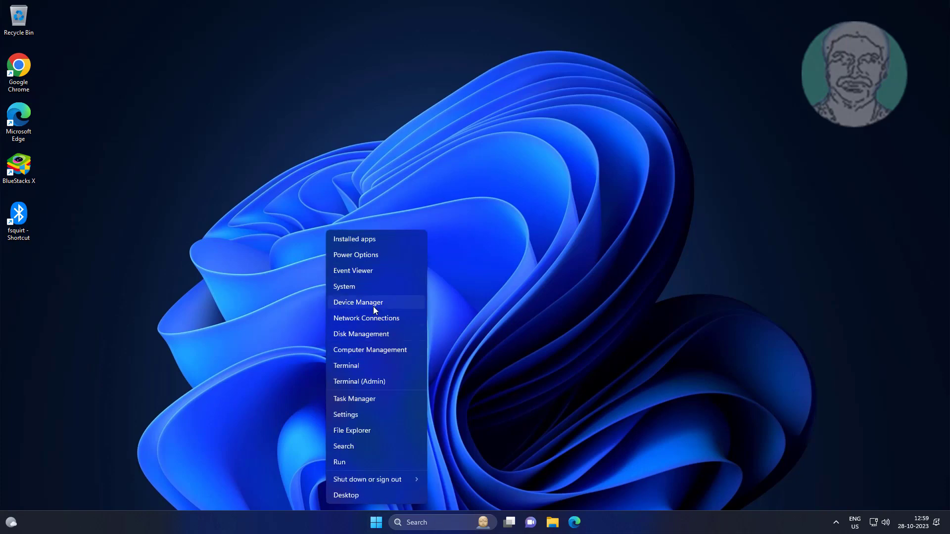
{"action": "left_click", "coordinate": [358, 303]}
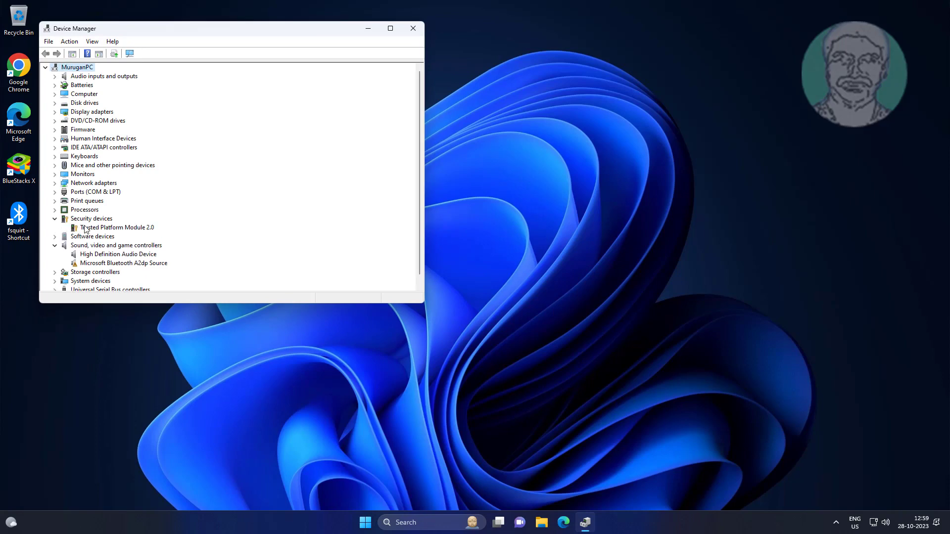
{"action": "right_click", "coordinate": [115, 228]}
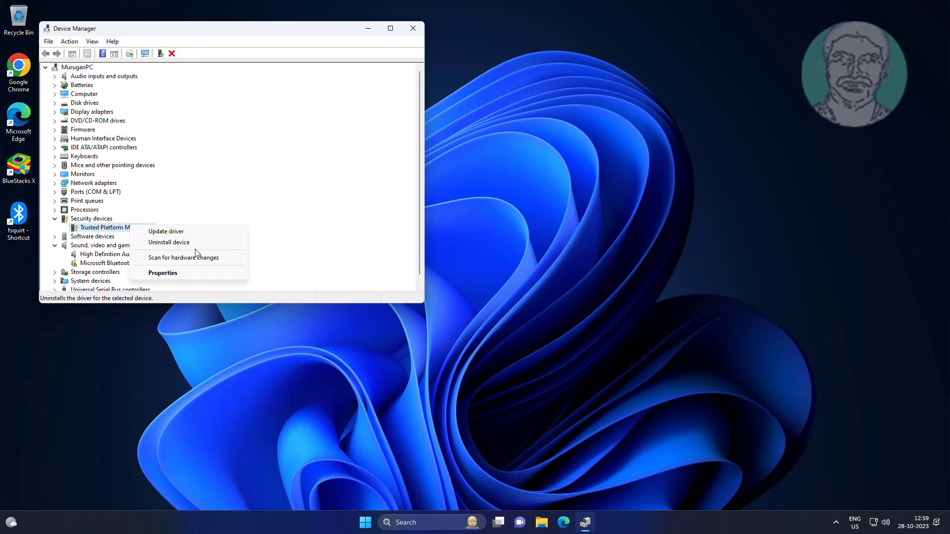
{"action": "left_click", "coordinate": [169, 243]}
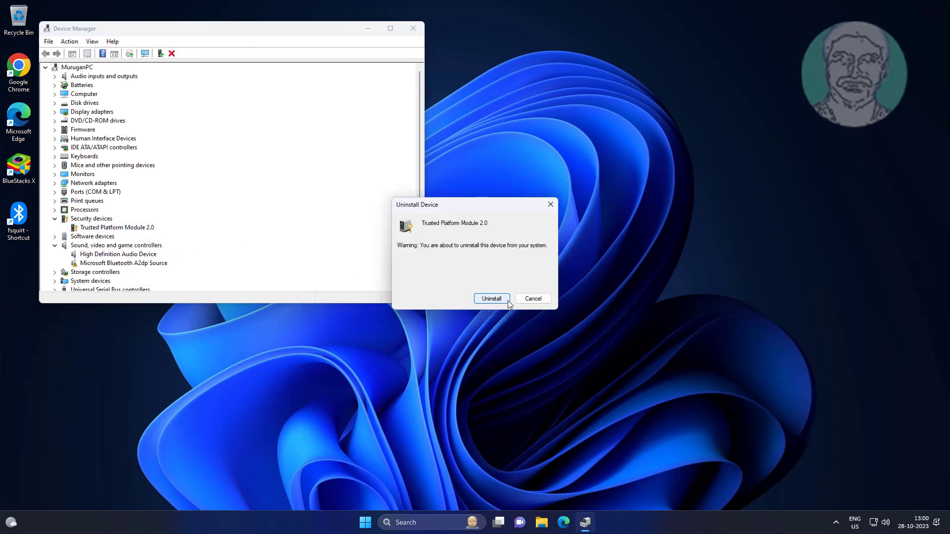
{"action": "left_click", "coordinate": [532, 297]}
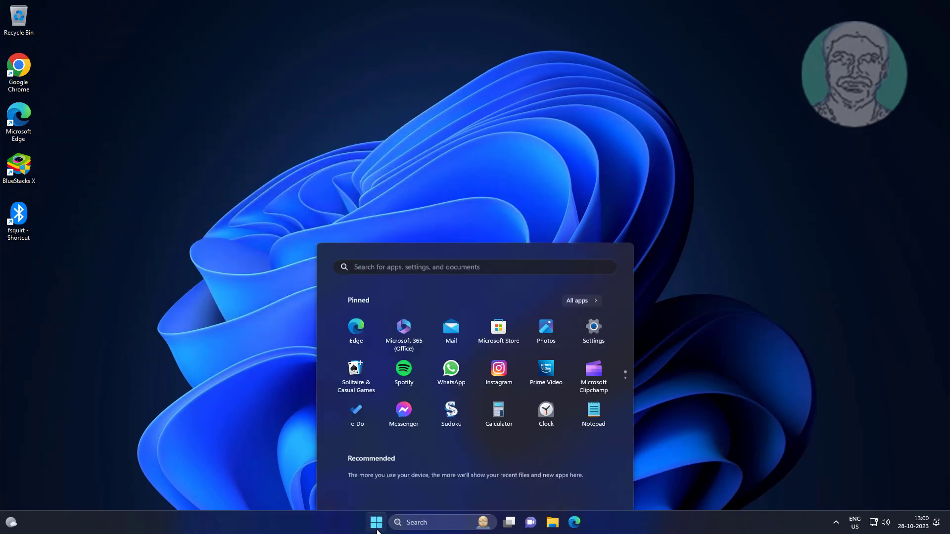
{"action": "left_click", "coordinate": [597, 488]}
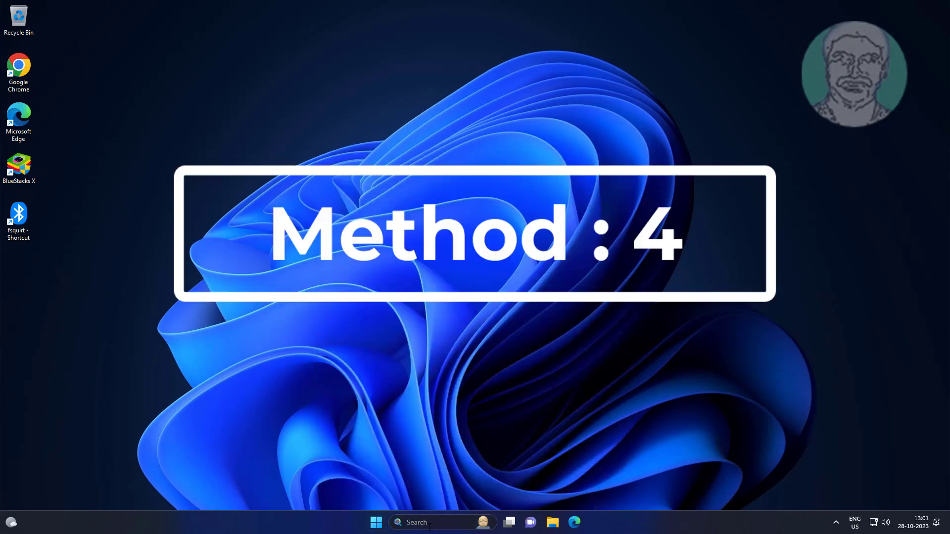
- Search for Windows Security and reach Security processor troubleshooting via Device security
{"action": "type", "text": "windows Security"}
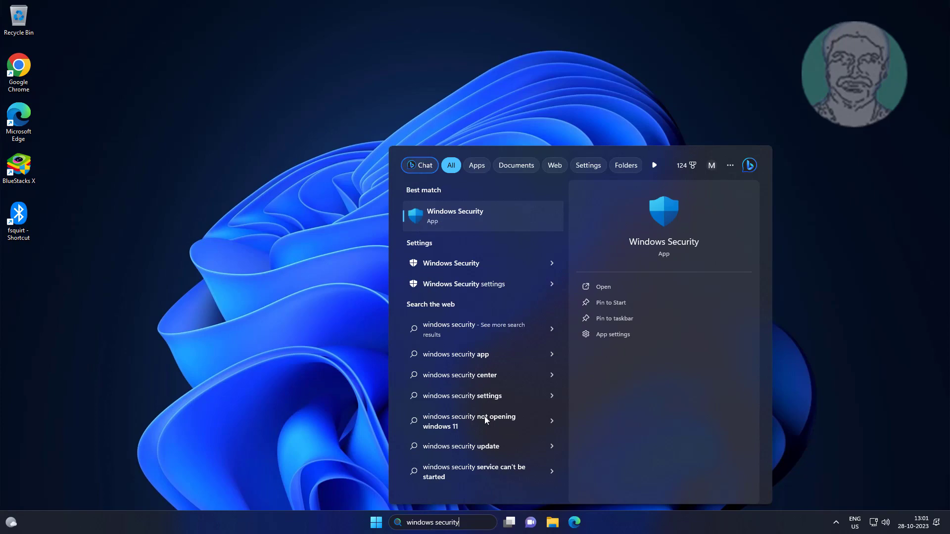
{"action": "left_click", "coordinate": [455, 216]}
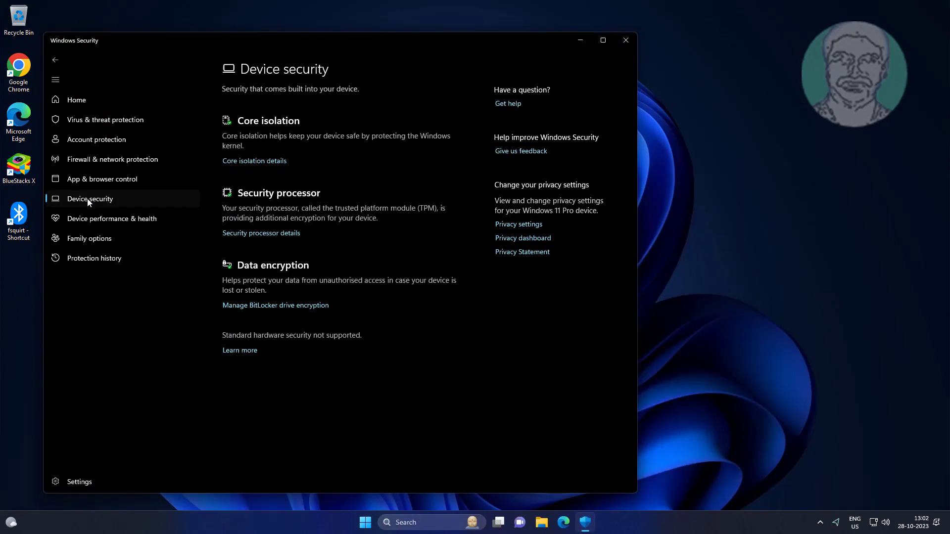
{"action": "left_click", "coordinate": [260, 232]}
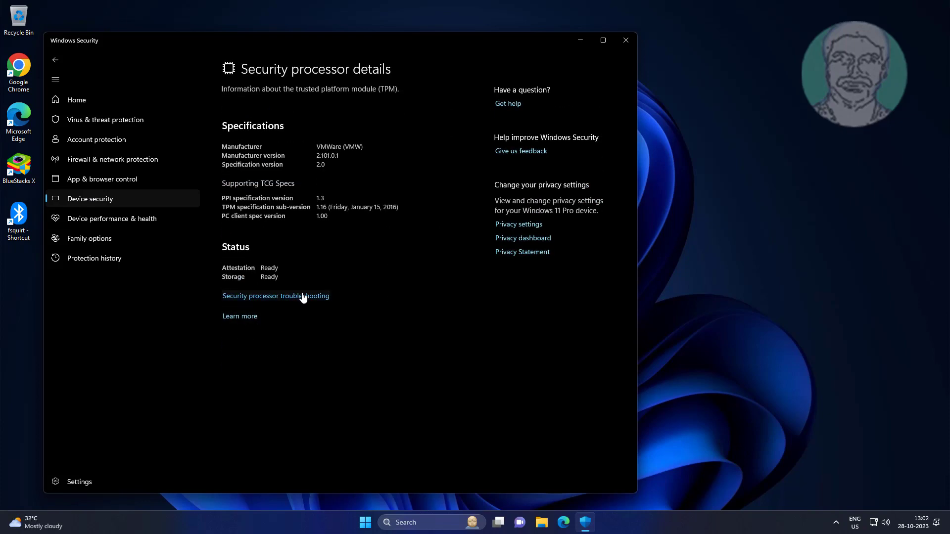
{"action": "left_click", "coordinate": [275, 295]}
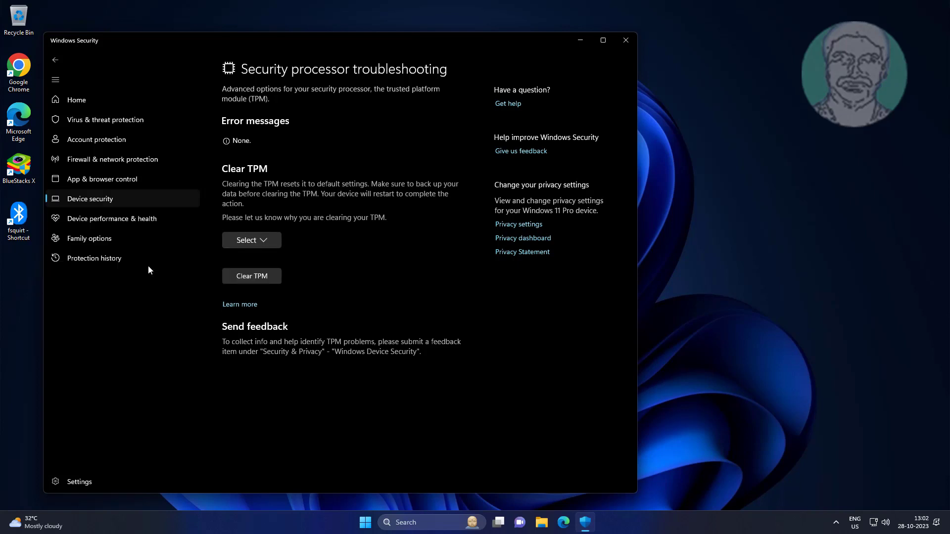
{"action": "mouse_move", "coordinate": [251, 277]}
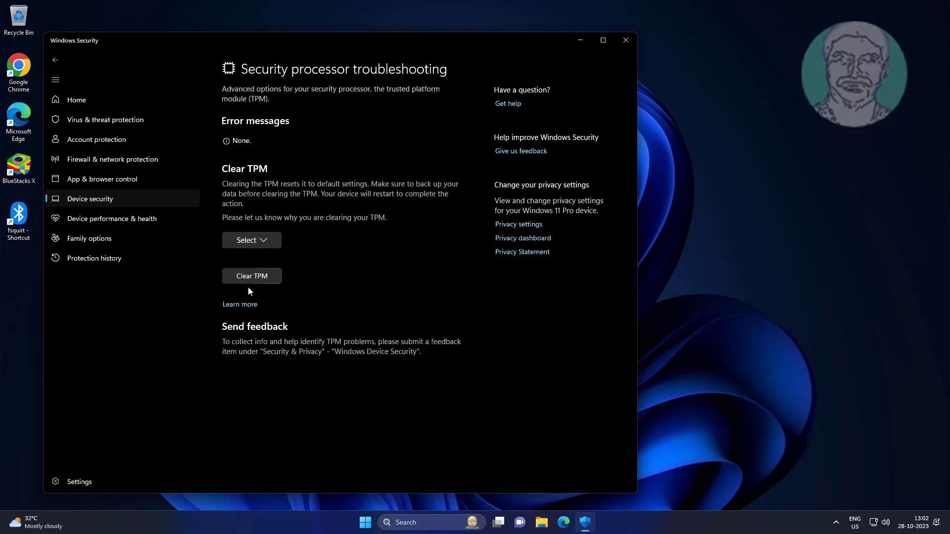
{"action": "mouse_move", "coordinate": [529, 205]}
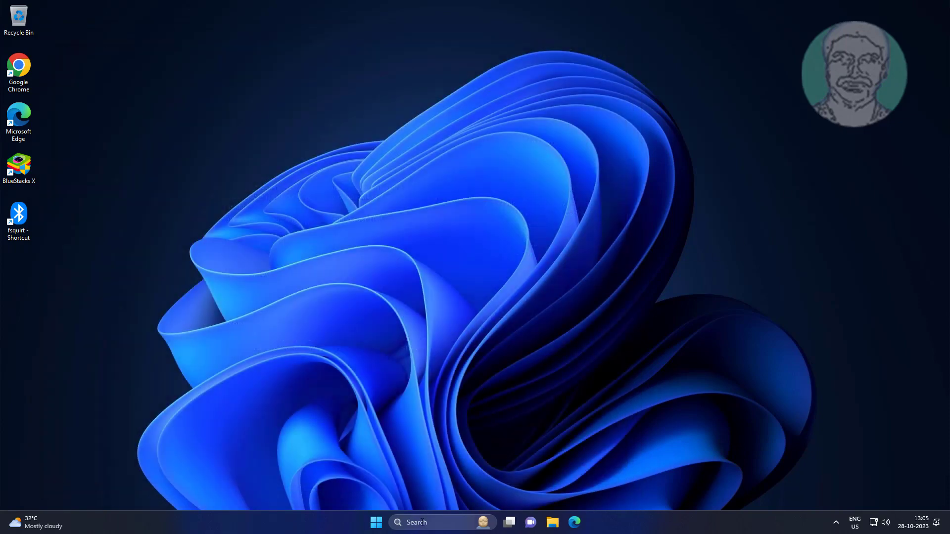
- Launch regedit and expand the HKEY_CURRENT_USER hive
{"action": "type", "text": "regedit"}
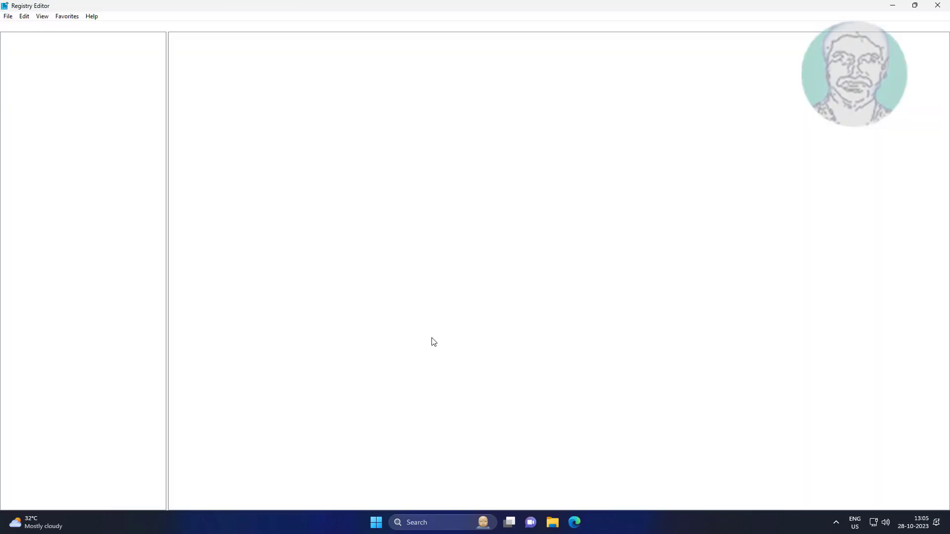
{"action": "left_click", "coordinate": [57, 54]}
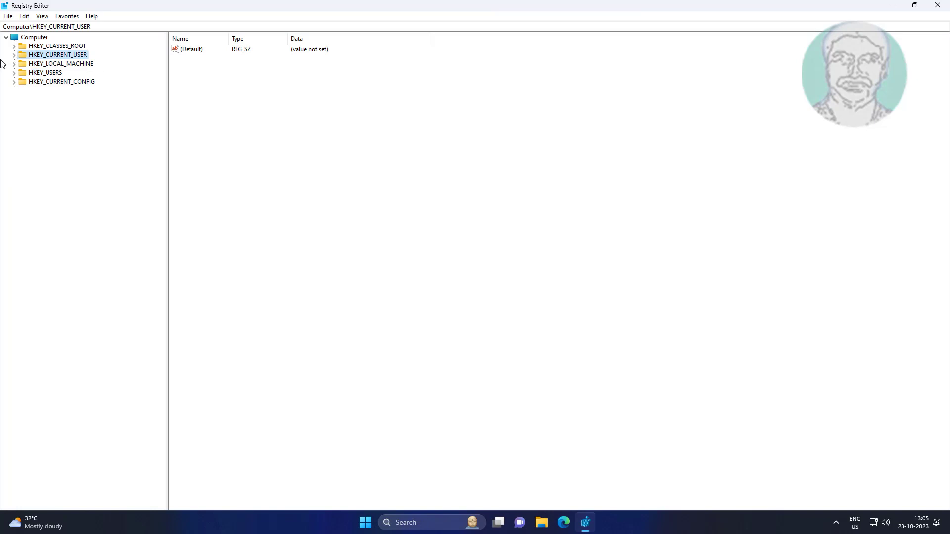
{"action": "left_click", "coordinate": [14, 54]}
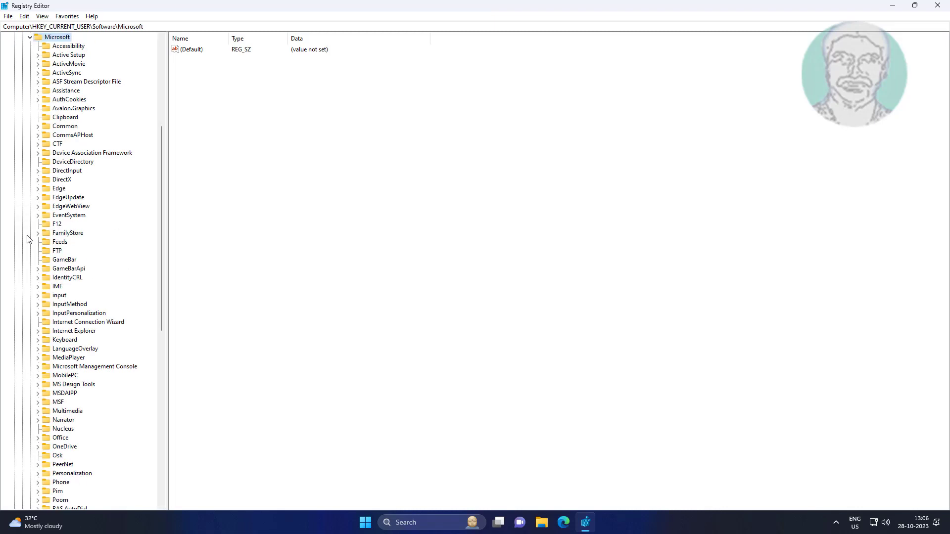
{"action": "mouse_move", "coordinate": [66, 266]}
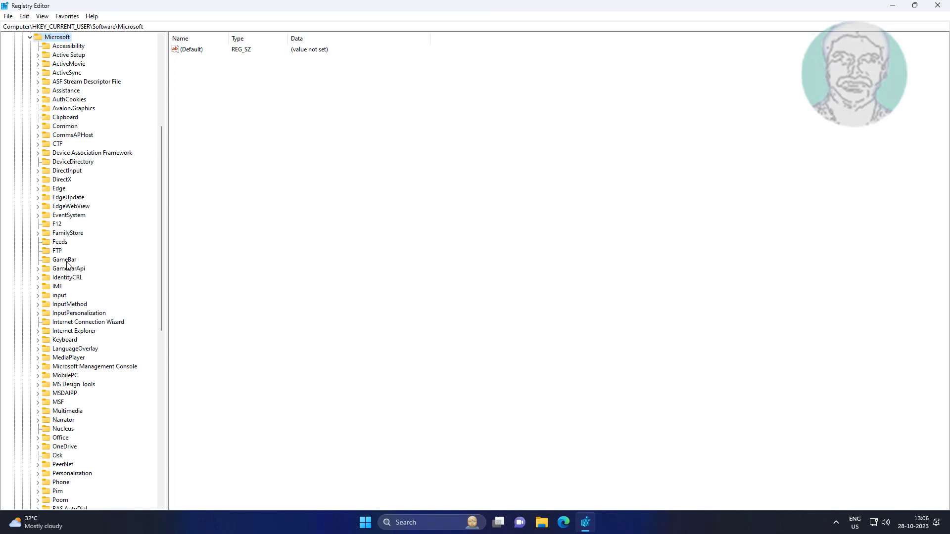
{"action": "scroll", "scroll_direction": "down", "scroll_amount": 3}
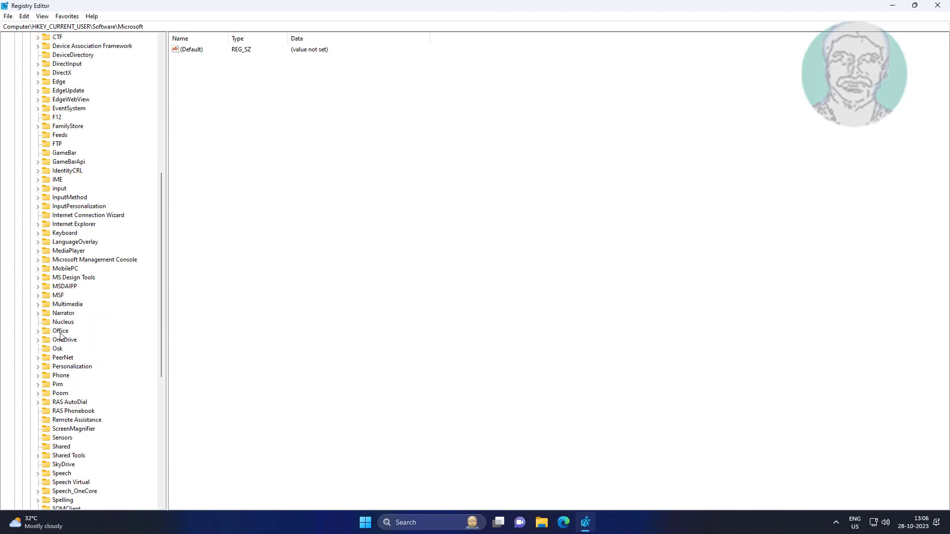
- Expand Office > 15.0 > Common and select the Identity key
{"action": "left_click", "coordinate": [60, 331]}
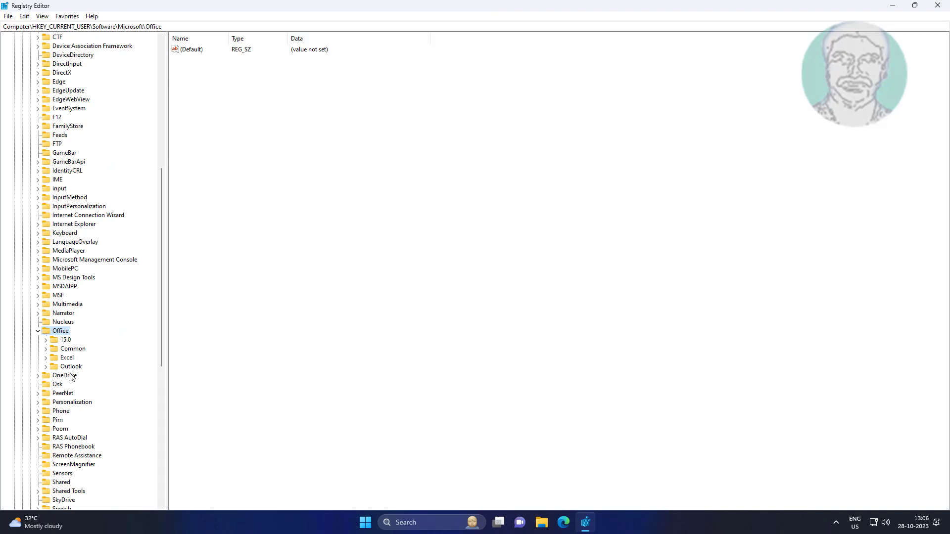
{"action": "mouse_move", "coordinate": [77, 343]}
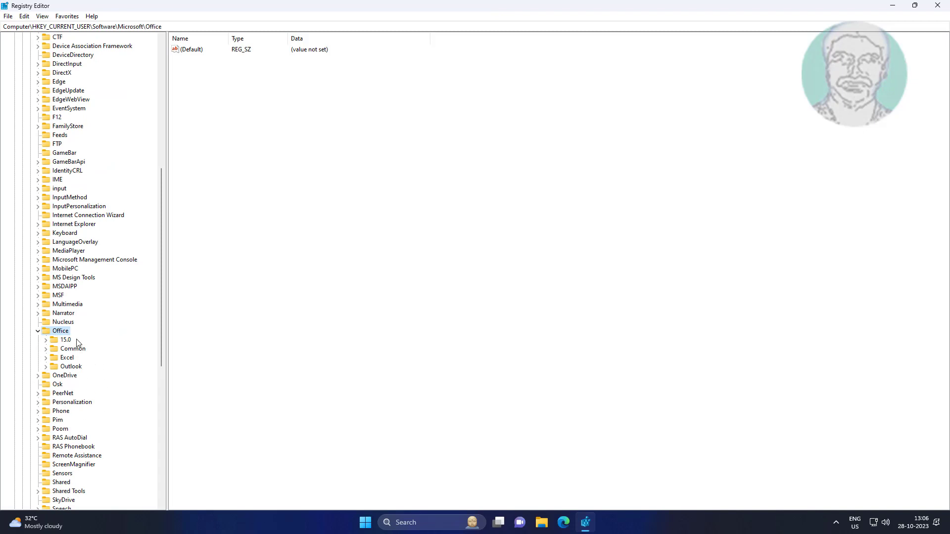
{"action": "left_click", "coordinate": [45, 340]}
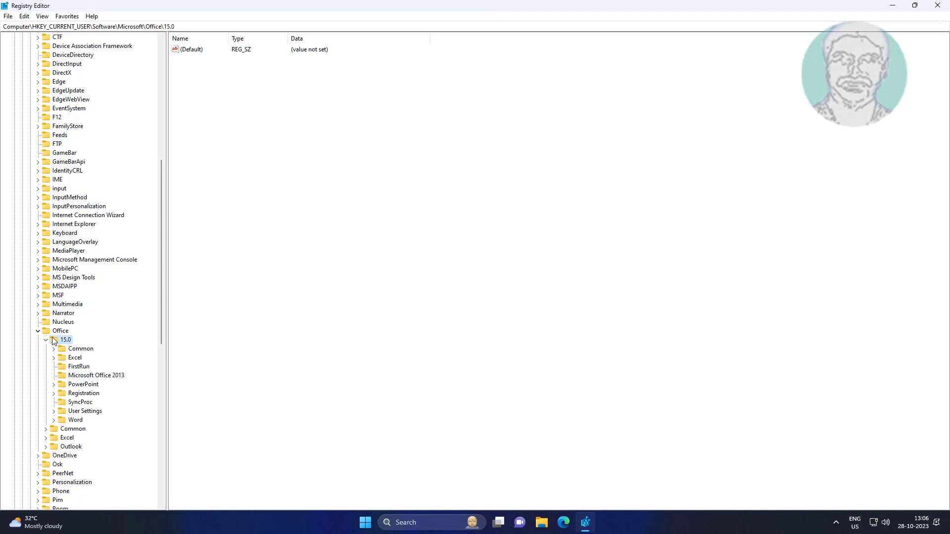
{"action": "left_click", "coordinate": [80, 348]}
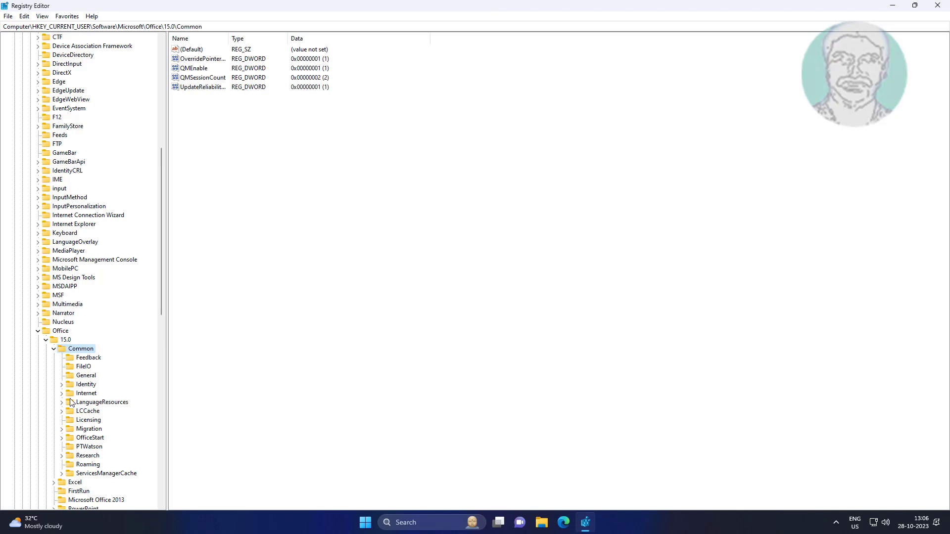
{"action": "left_click", "coordinate": [86, 384]}
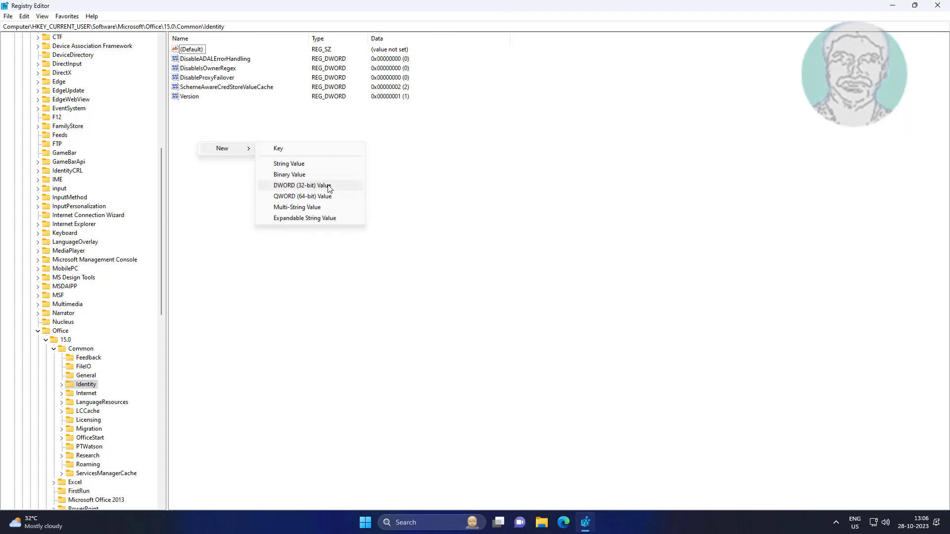
- Create a DWORD value named EnableADAL under Identity and set its data to 0
{"action": "left_click", "coordinate": [303, 185]}
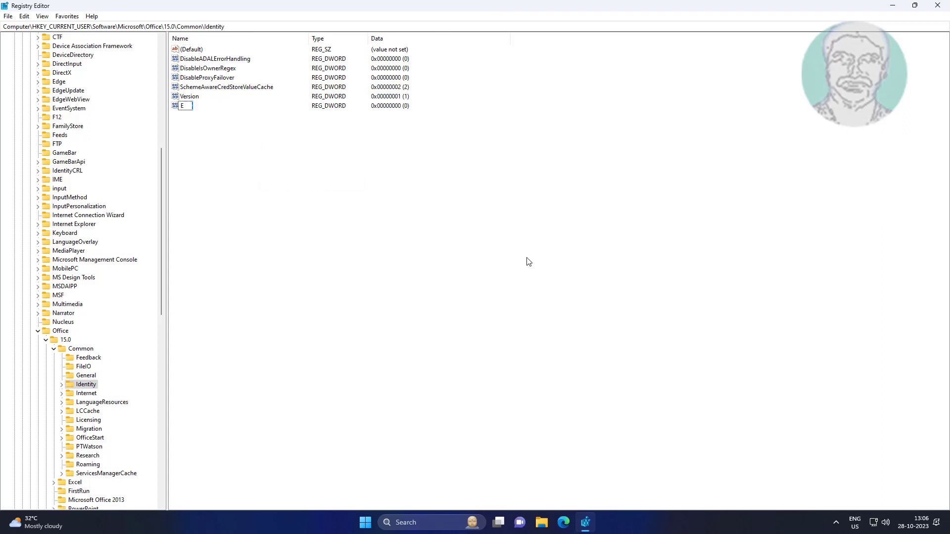
{"action": "type", "text": "nableADAL"}
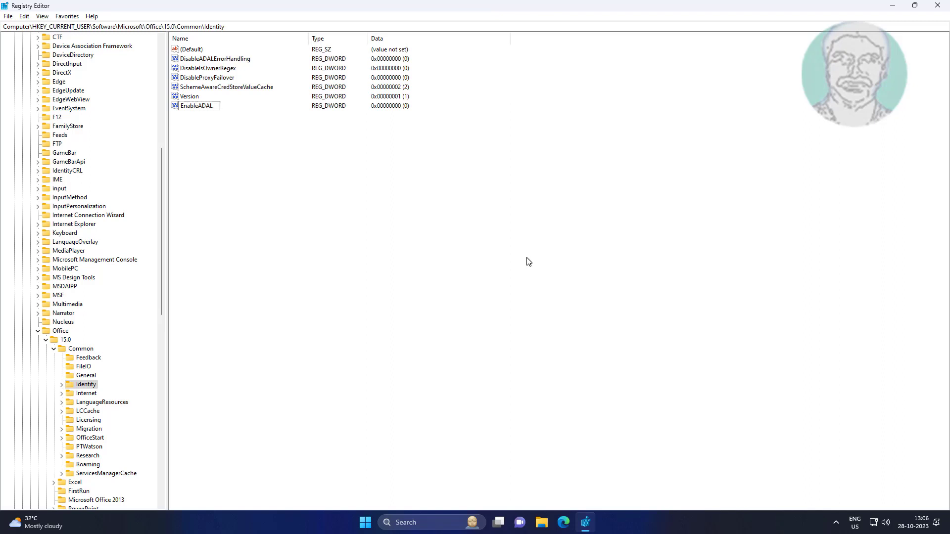
{"action": "left_click", "coordinate": [196, 106]}
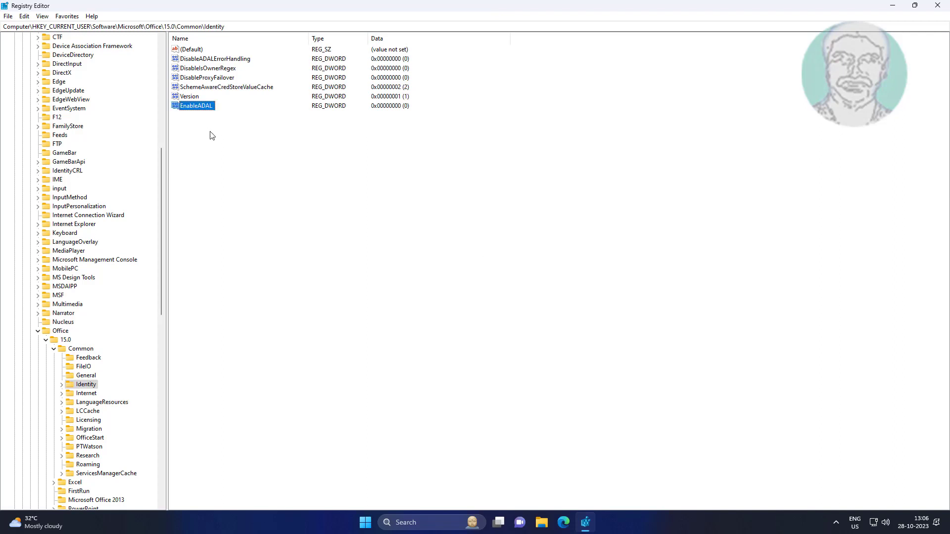
{"action": "mouse_move", "coordinate": [210, 127]}
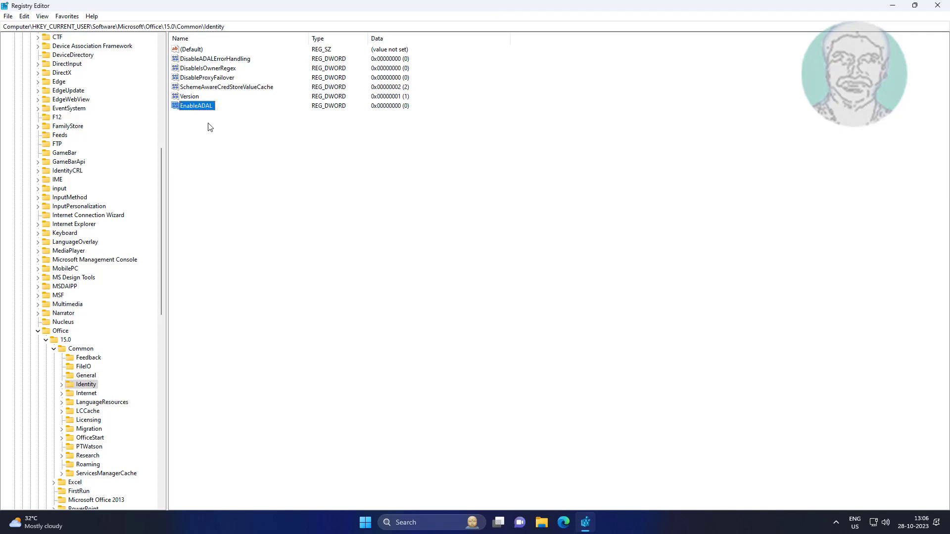
{"action": "double_click", "coordinate": [195, 106]}
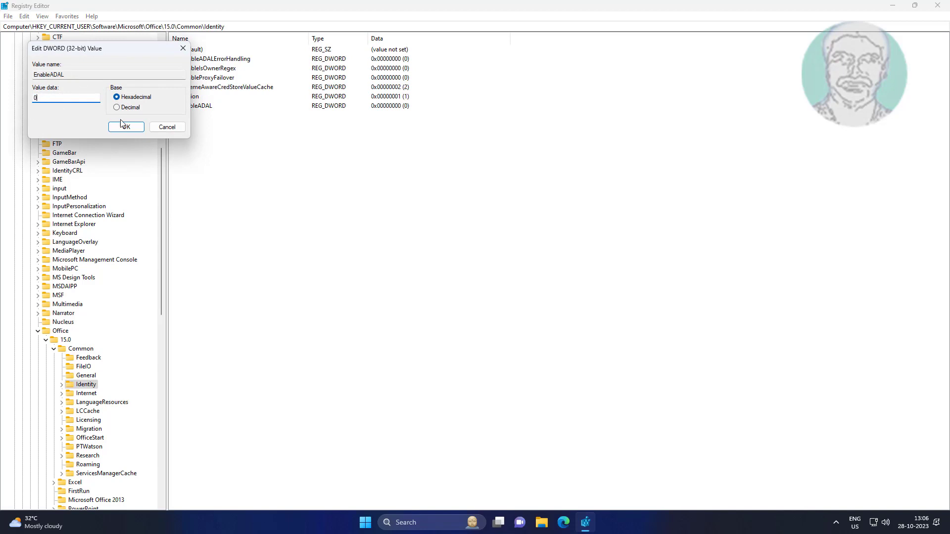
{"action": "left_click", "coordinate": [126, 126]}
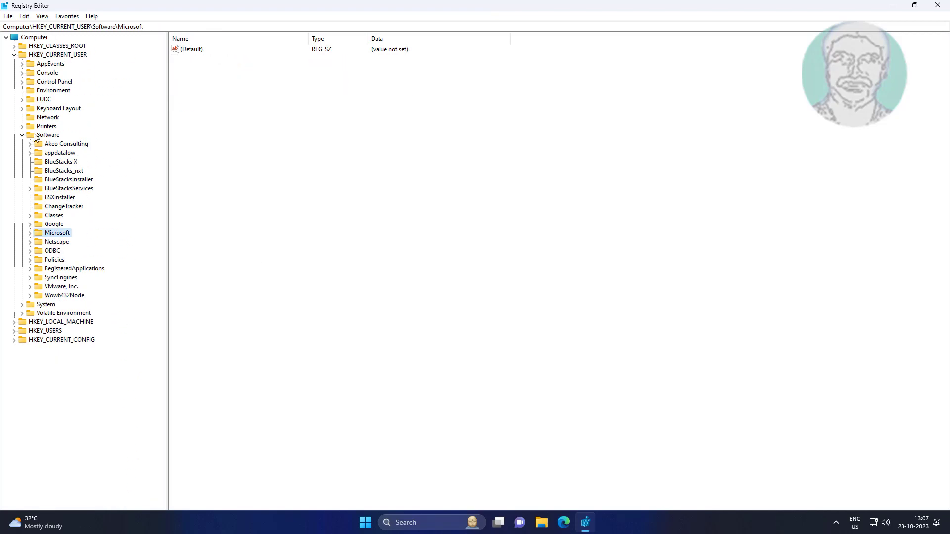
- Close Registry Editor and return to the desktop
{"action": "left_click", "coordinate": [14, 55]}
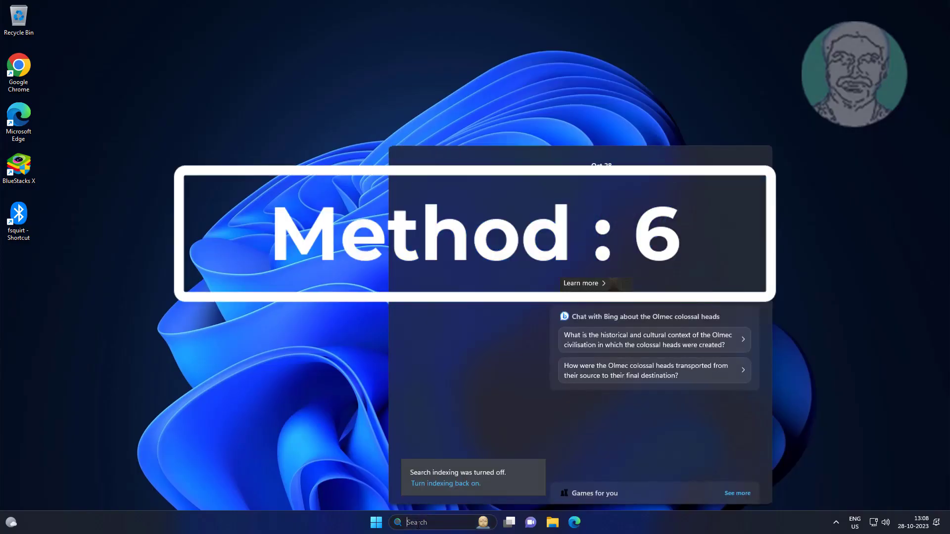
{"action": "type", "text": "cmd"}
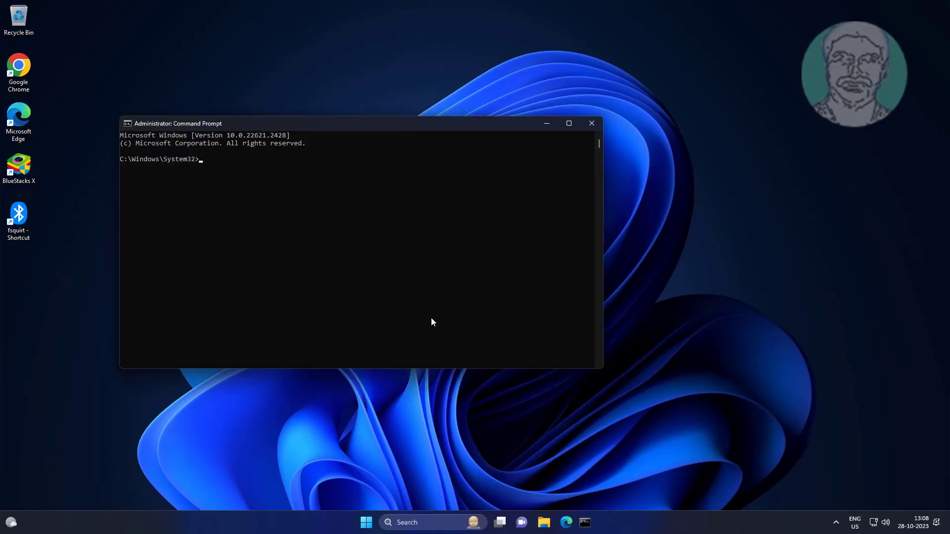
{"action": "type", "text": "net"}
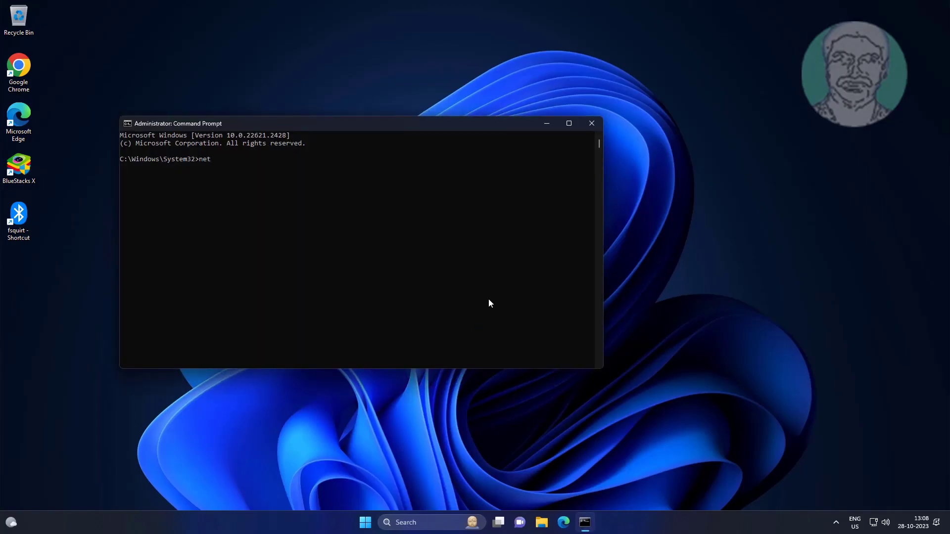
{"action": "type", "text": "user"}
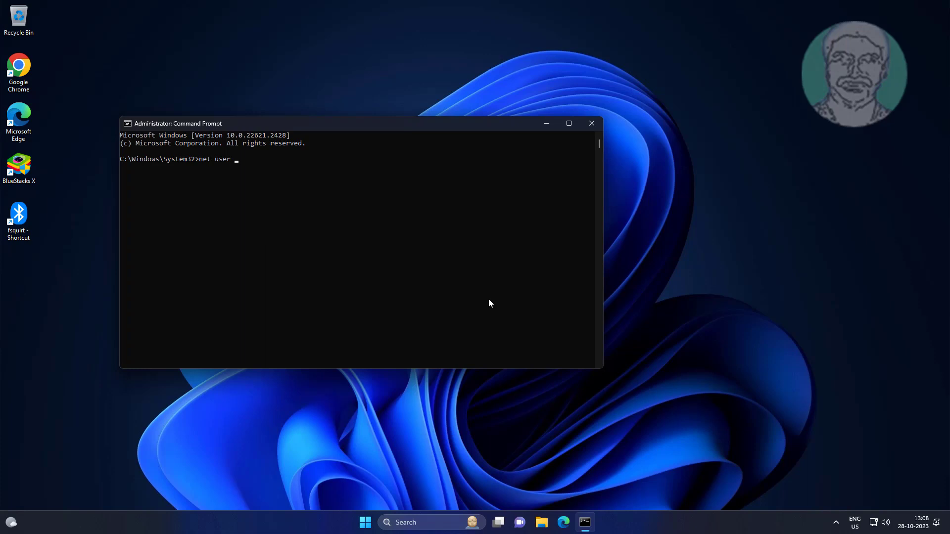
{"action": "type", "text": "mi"}
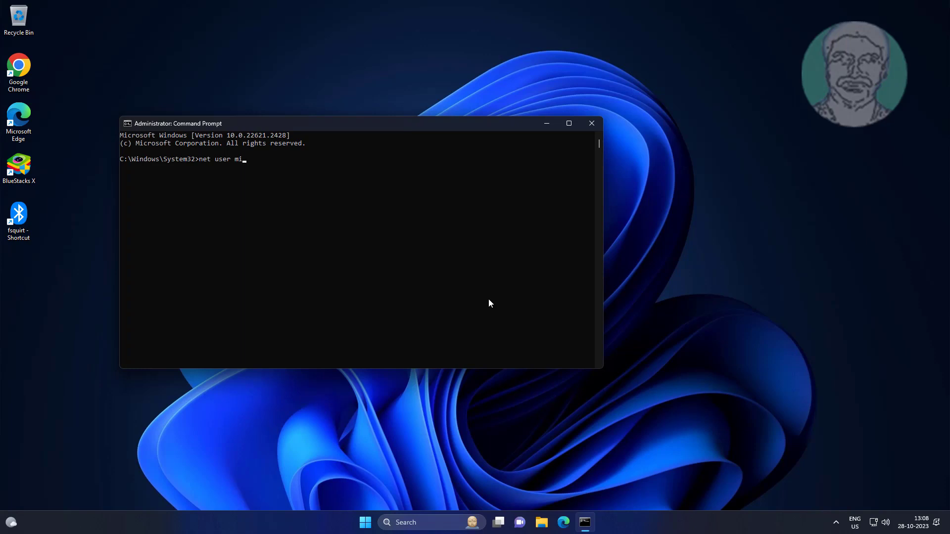
{"action": "type", "text": "chel"}
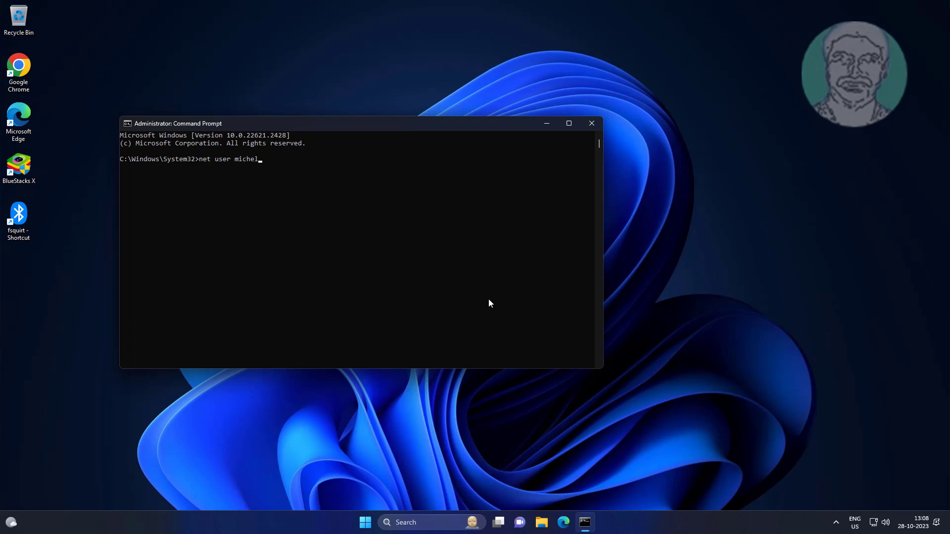
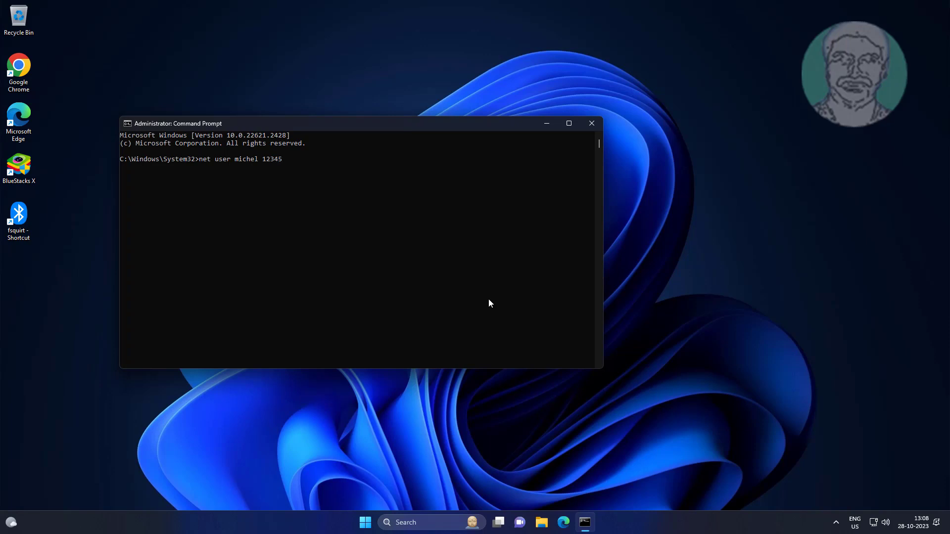
{"action": "type", "text": "/add"}
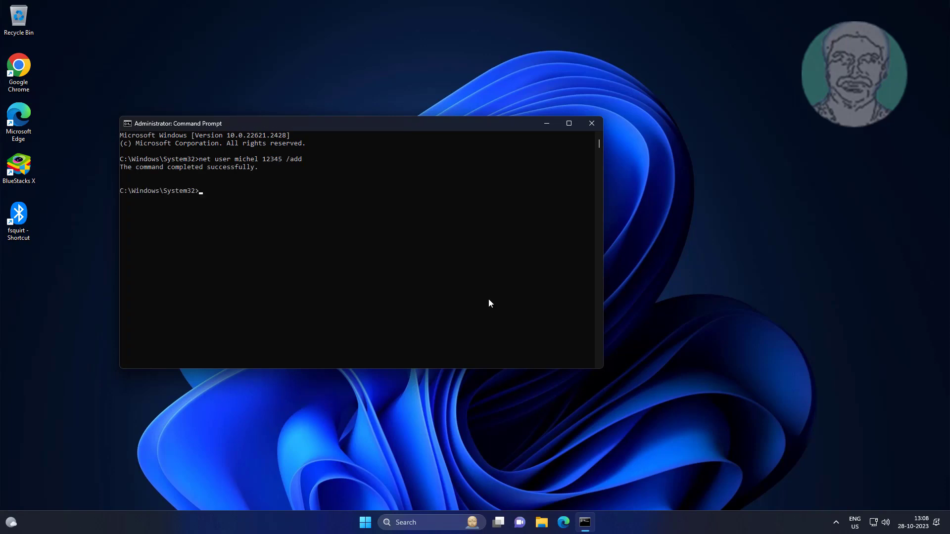
{"action": "mouse_move", "coordinate": [440, 216]}
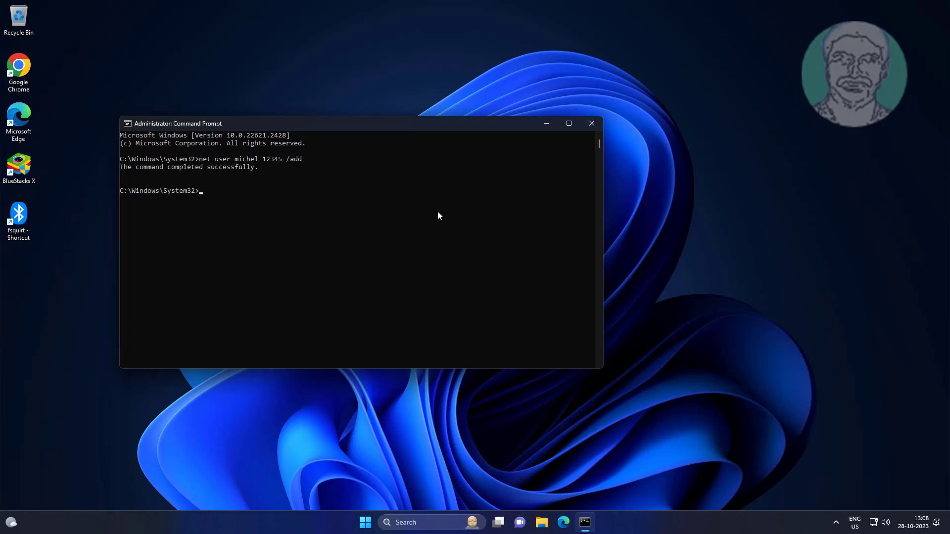
- Run 'net localgroup administrators michel /add', then exit the prompt
{"action": "type", "text": "net user"}
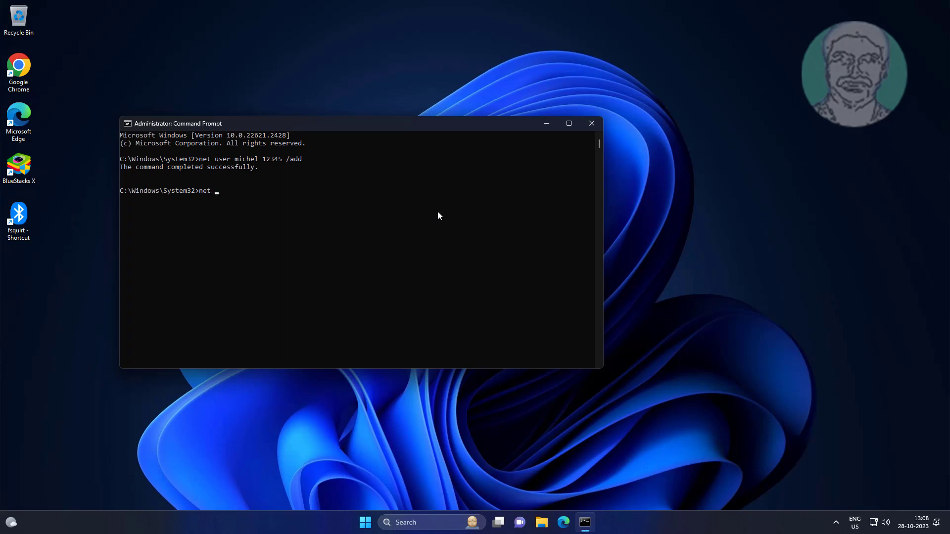
{"action": "key", "text": "Backspace"}
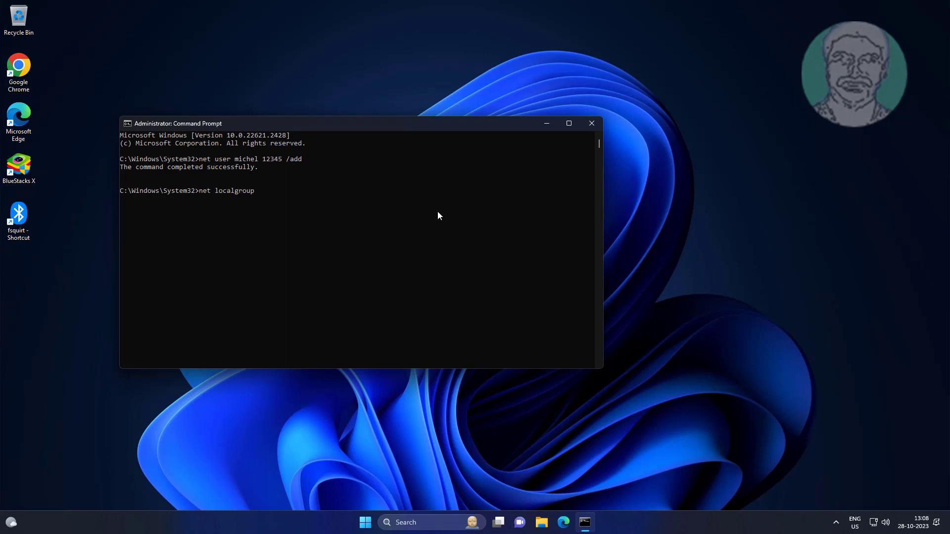
{"action": "type", "text": "adminis"}
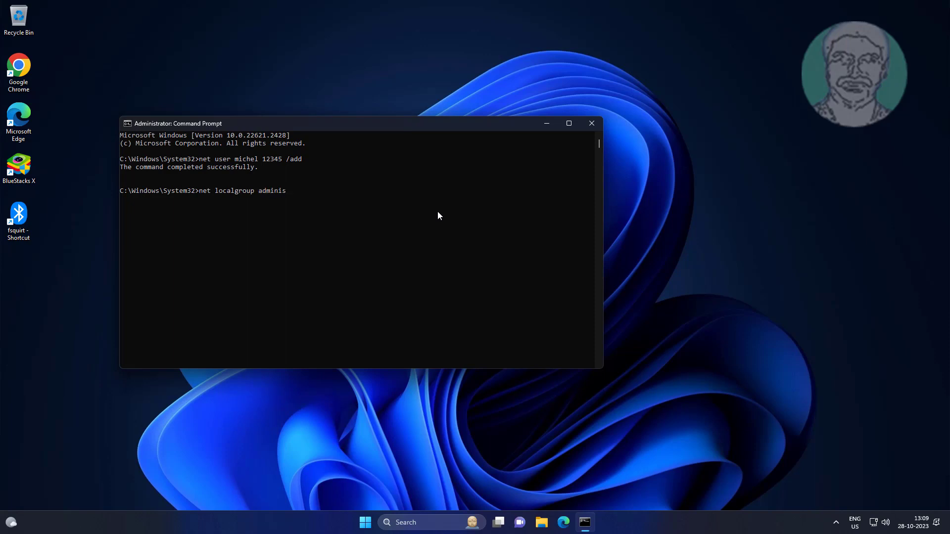
{"action": "type", "text": "trators"}
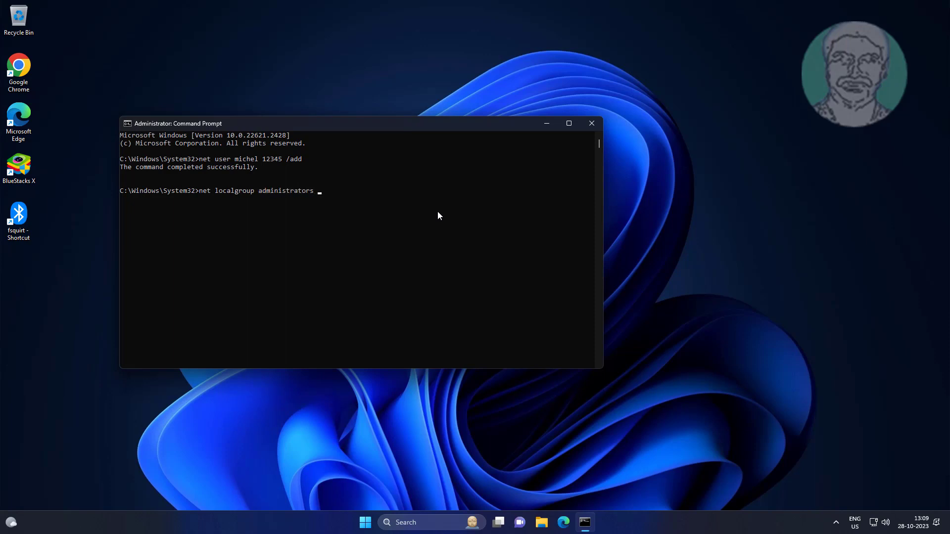
{"action": "type", "text": "michel /add"}
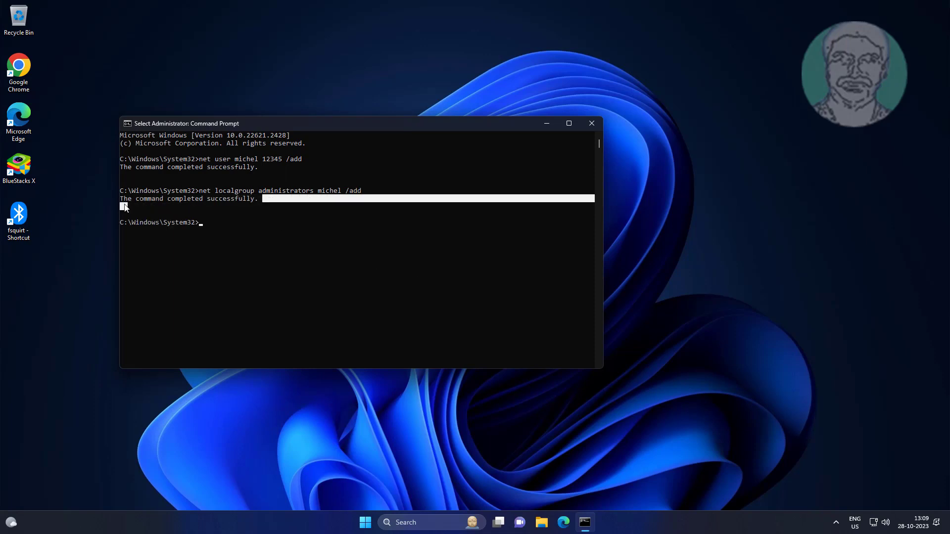
{"action": "type", "text": "ex"}
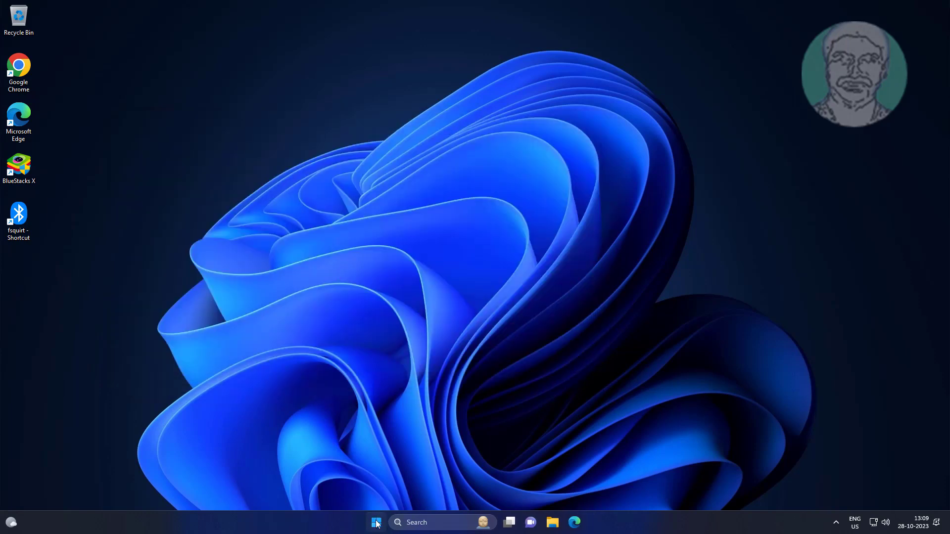
- Switch to the new michel account from Start and submit its password to sign in
{"action": "left_click", "coordinate": [376, 523]}
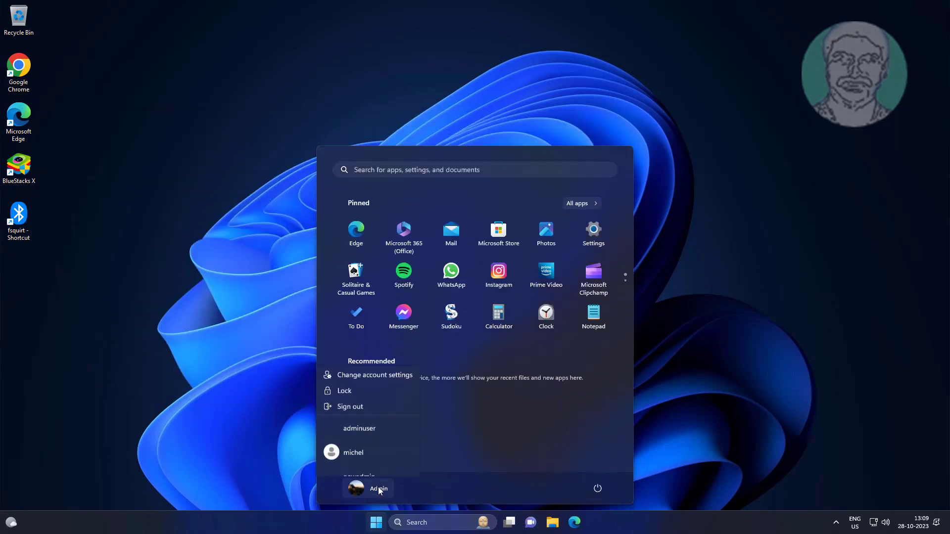
{"action": "left_click", "coordinate": [368, 488]}
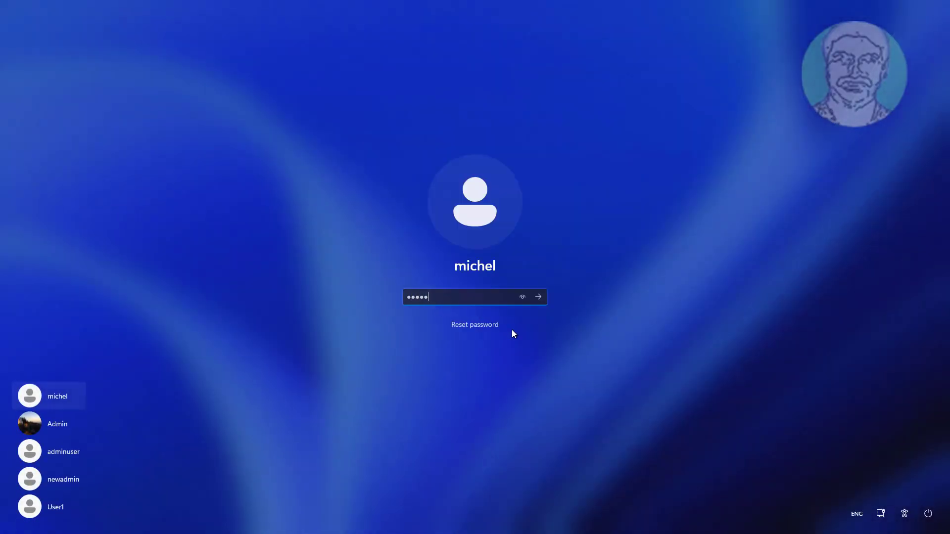
{"action": "left_click", "coordinate": [538, 296]}
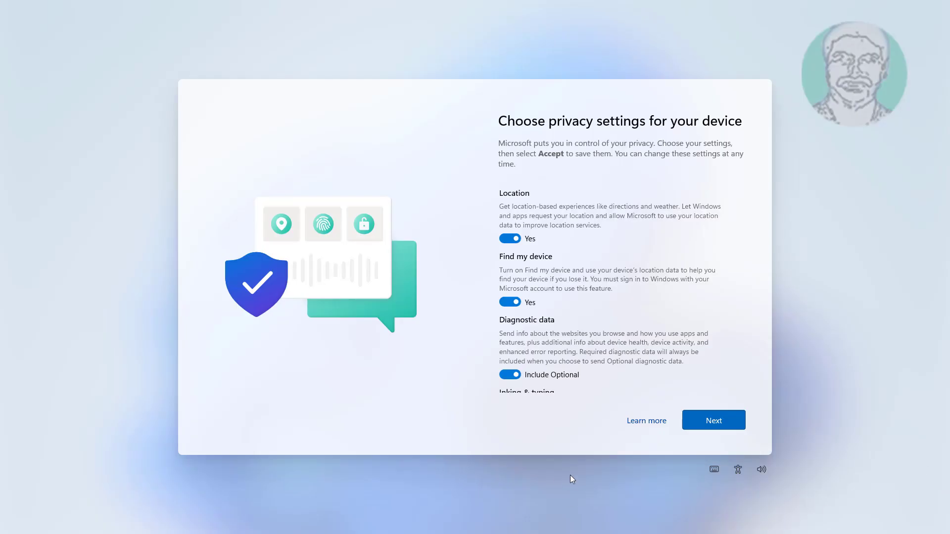
- Accept the default privacy settings for the new account and land on its desktop
{"action": "scroll", "scroll_direction": "down", "scroll_amount": 3}
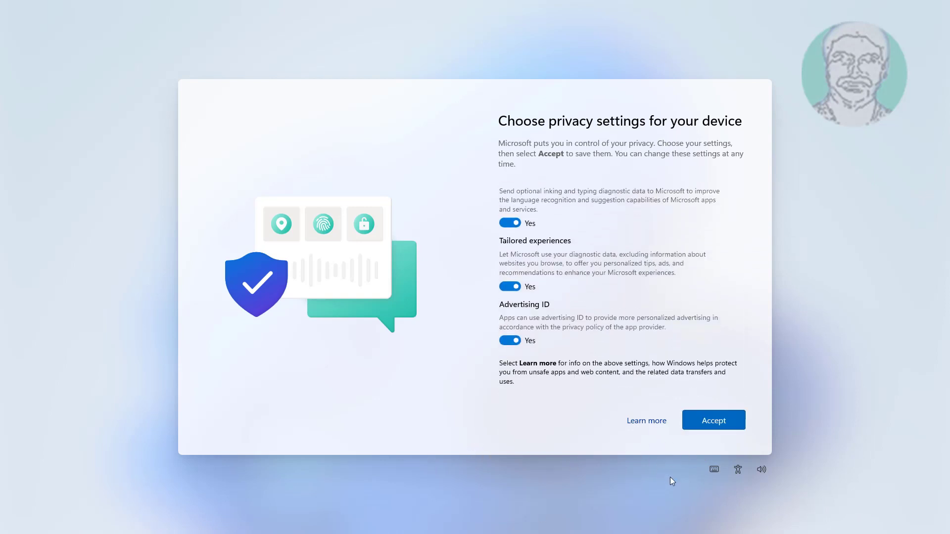
{"action": "left_click", "coordinate": [714, 420]}
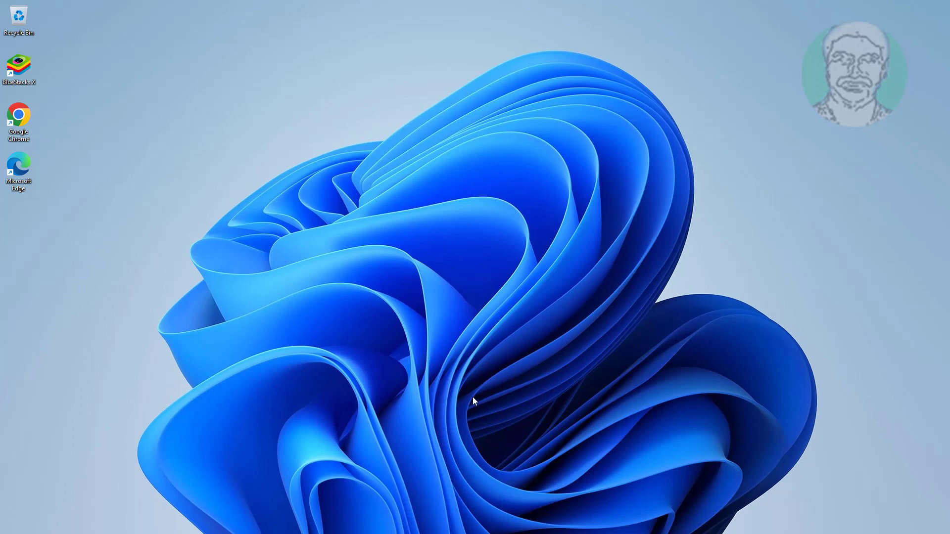